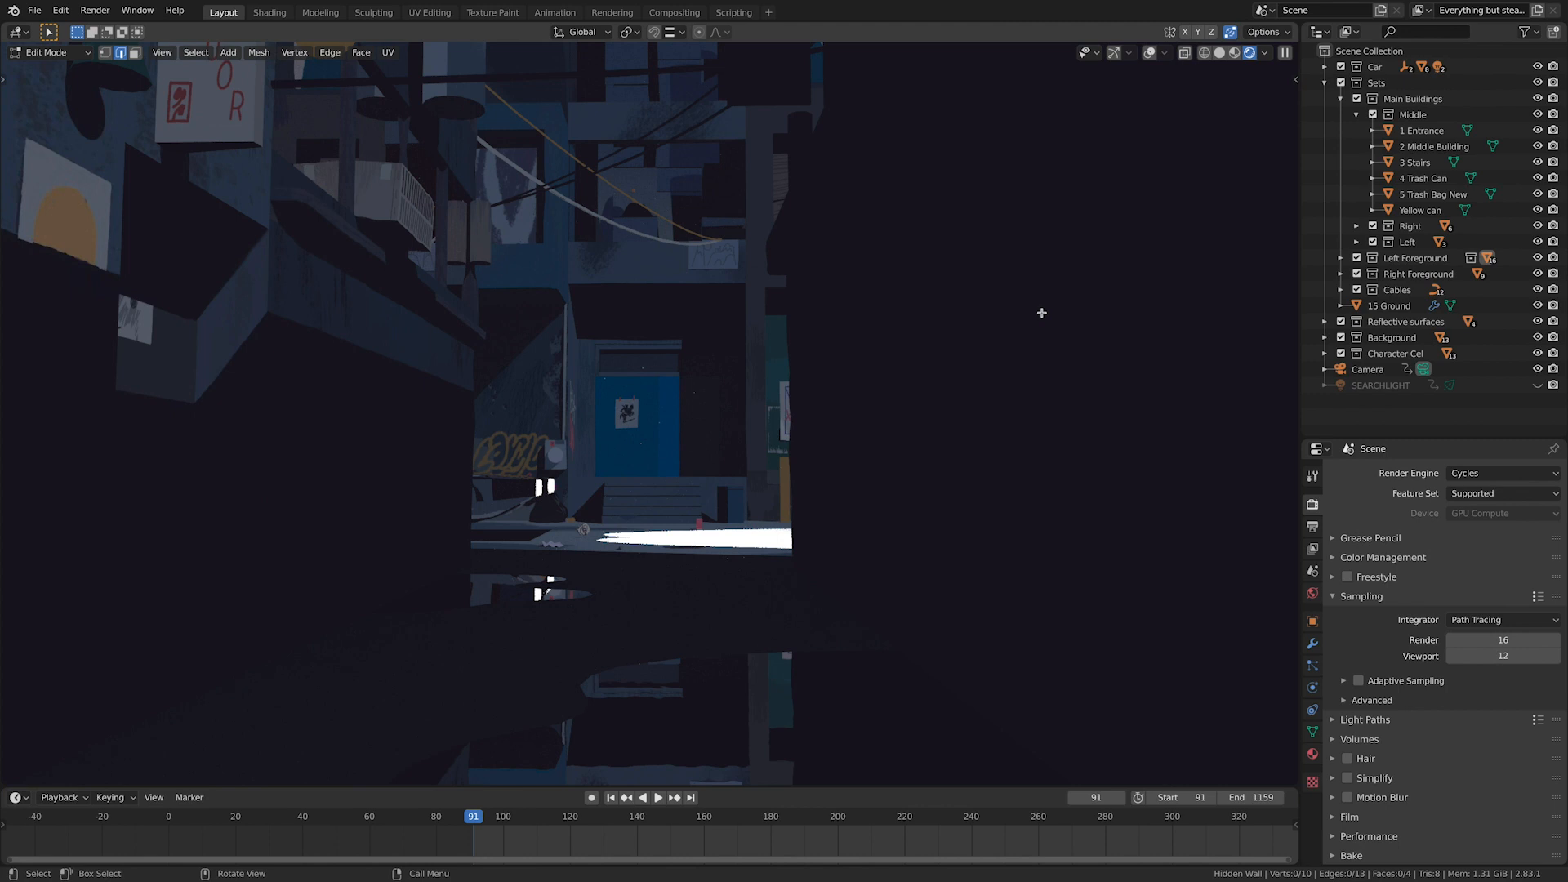
mouse_move(803, 424)
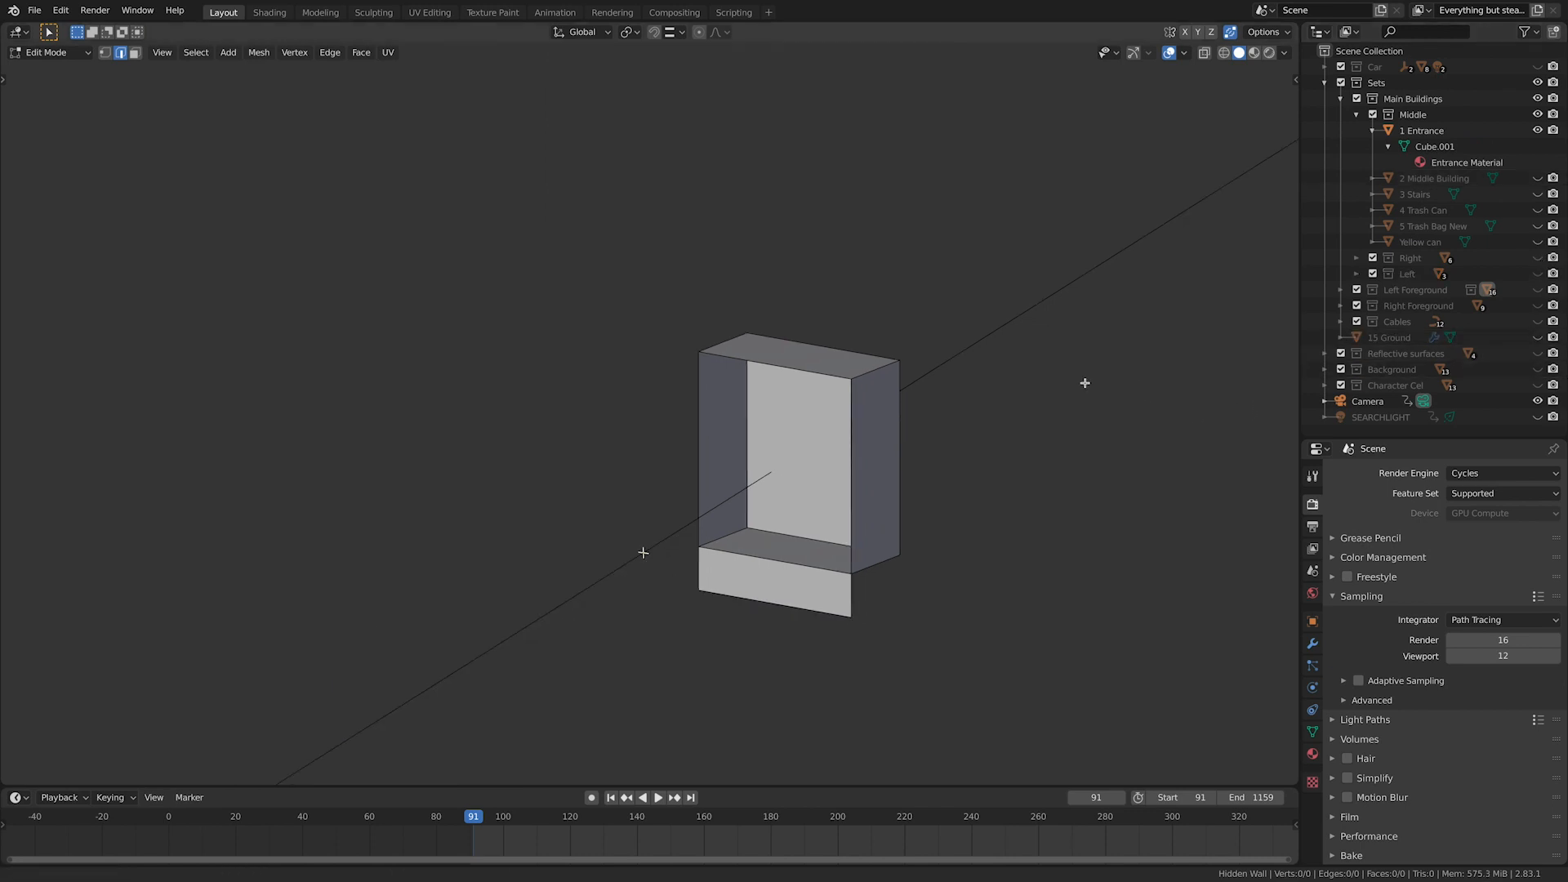
- Show the entrance's UV layout over entrance_update4.jpg in the UV Editing workspace
left_click(429, 11)
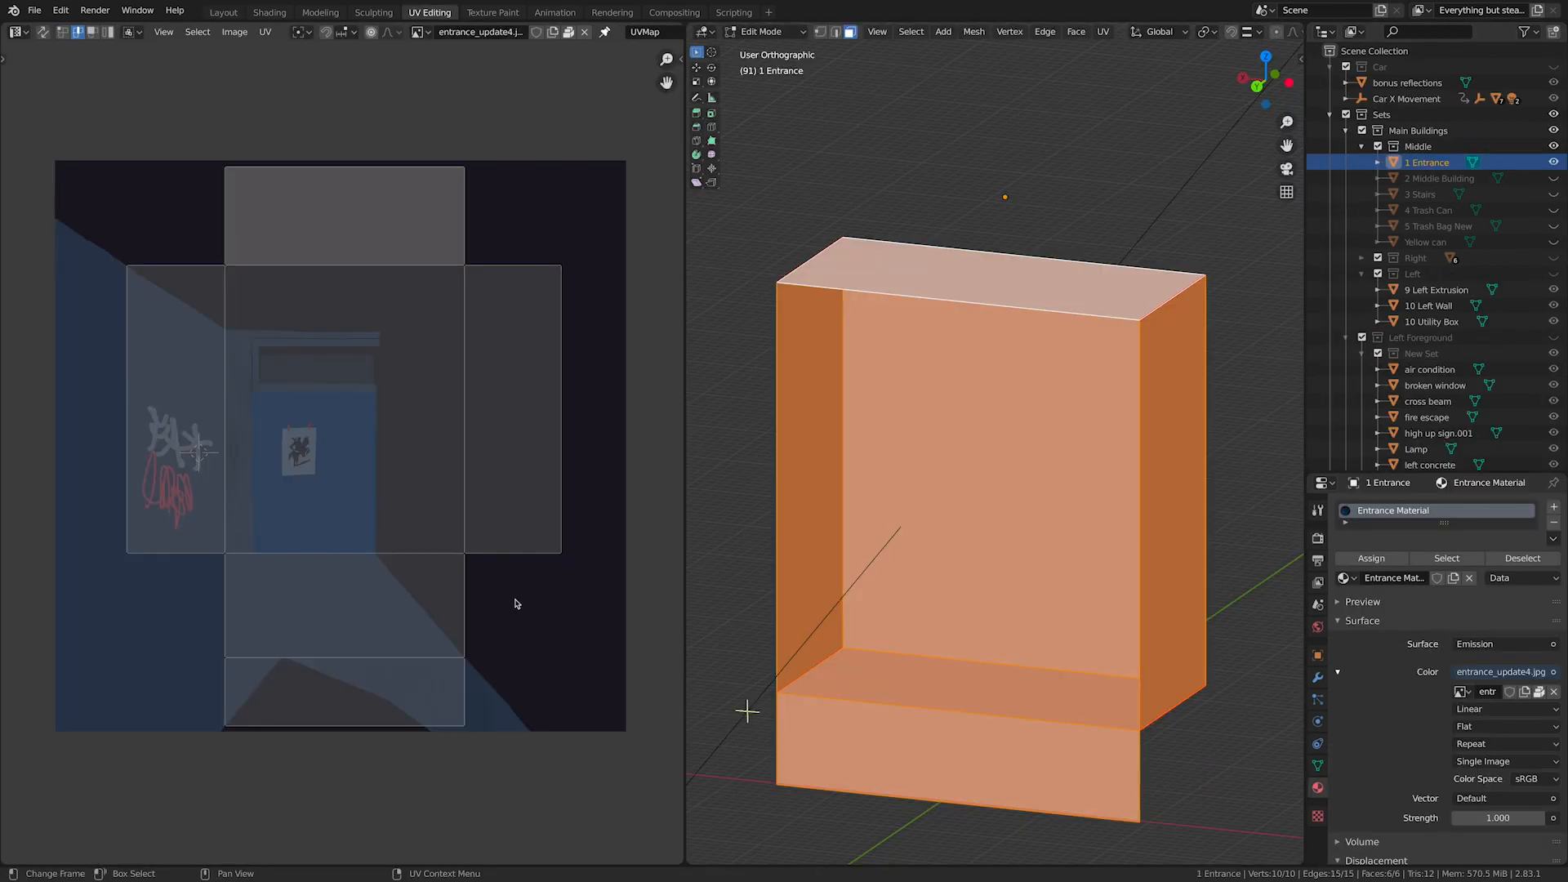
mouse_move(273, 407)
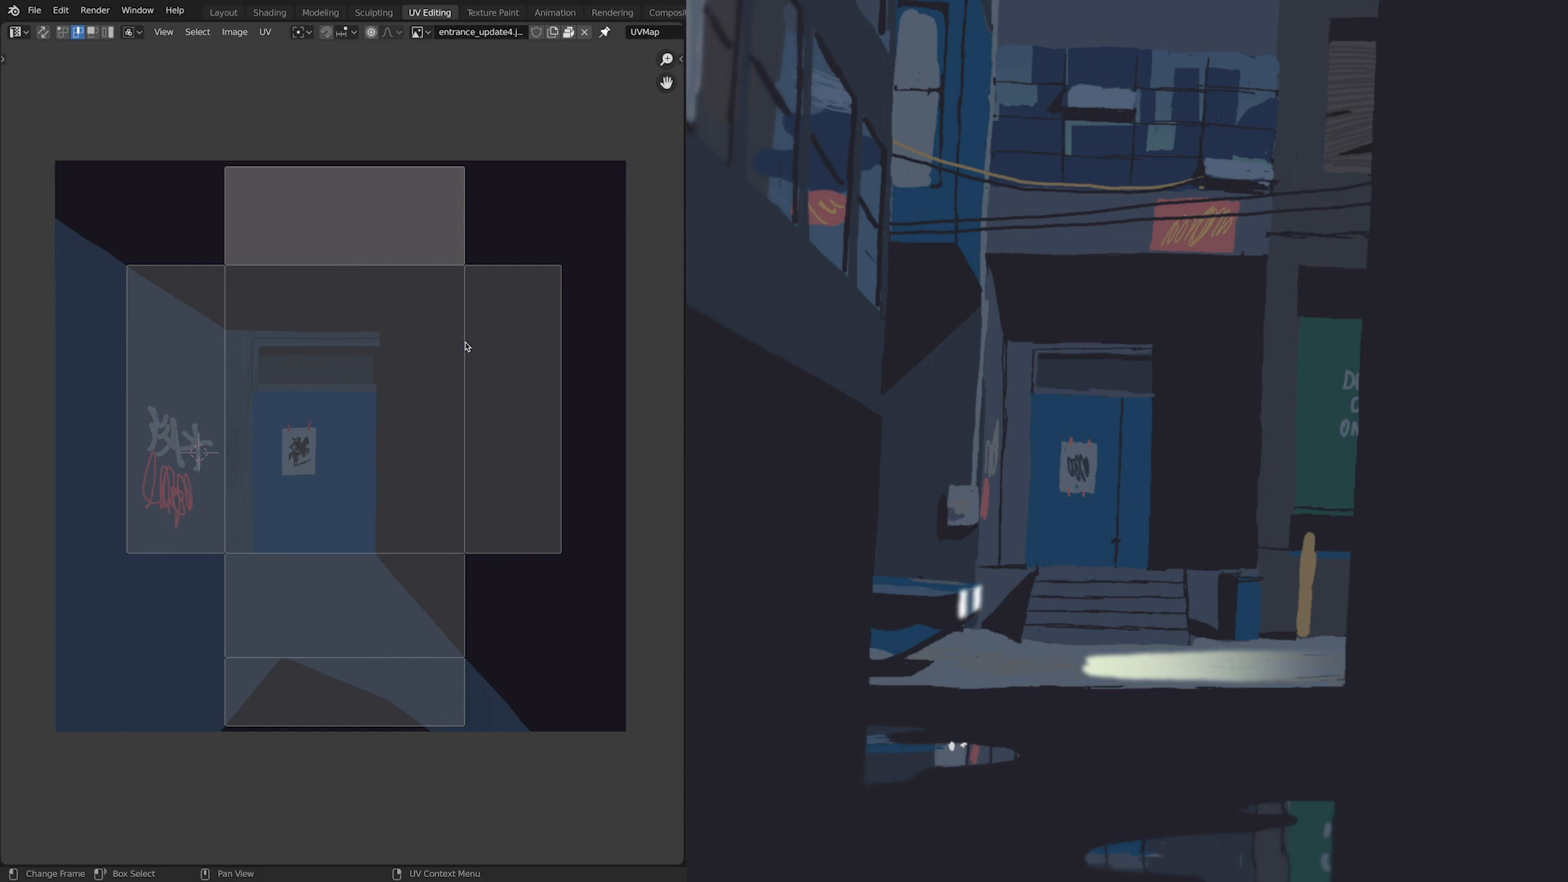
mouse_move(296, 416)
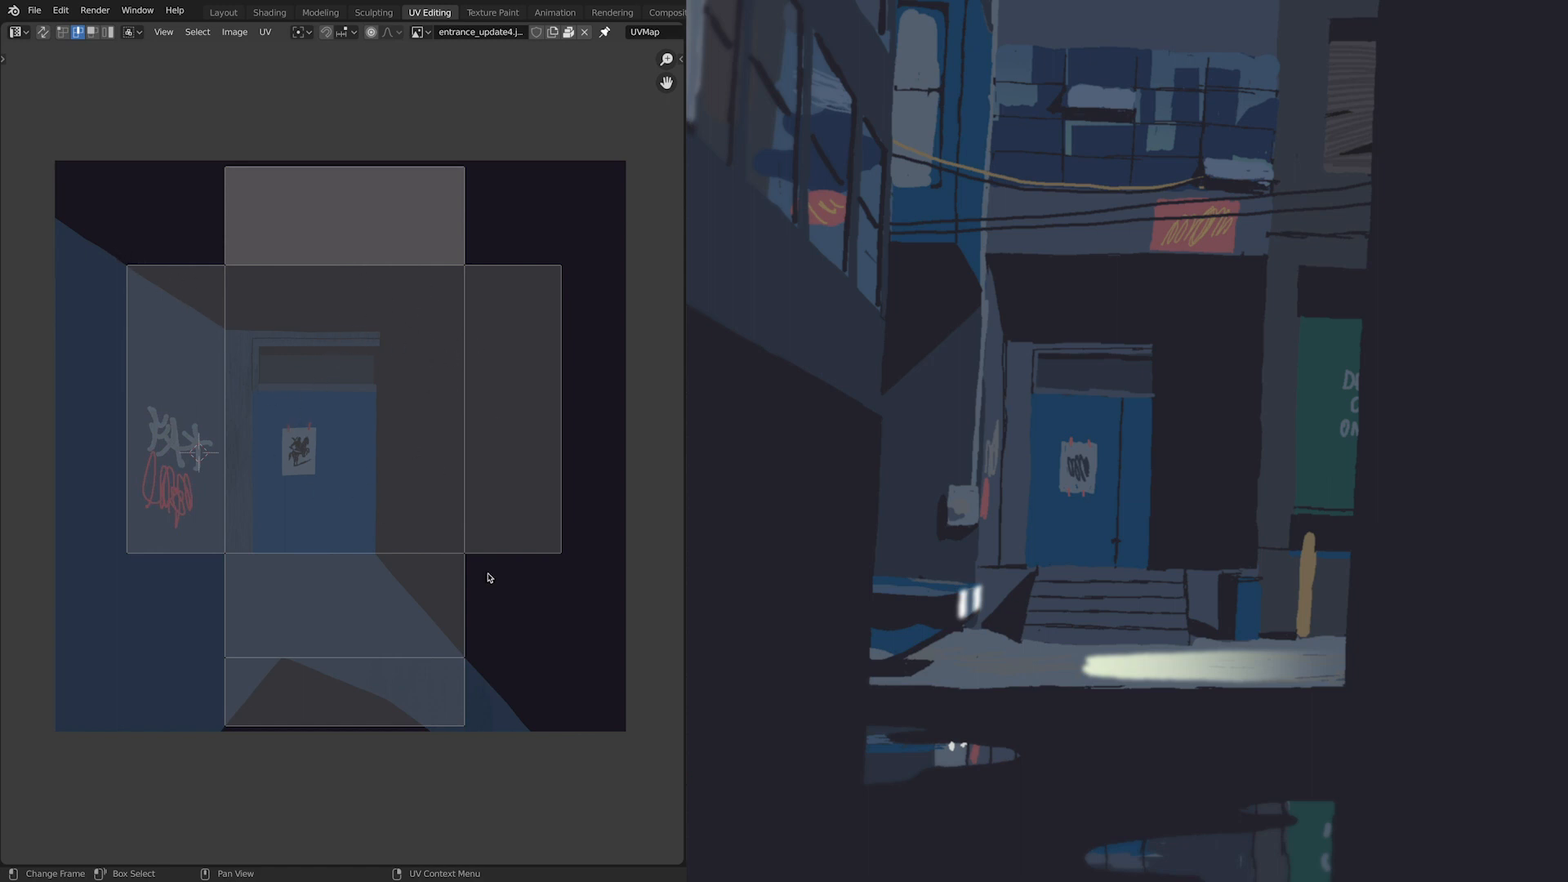
mouse_move(194, 367)
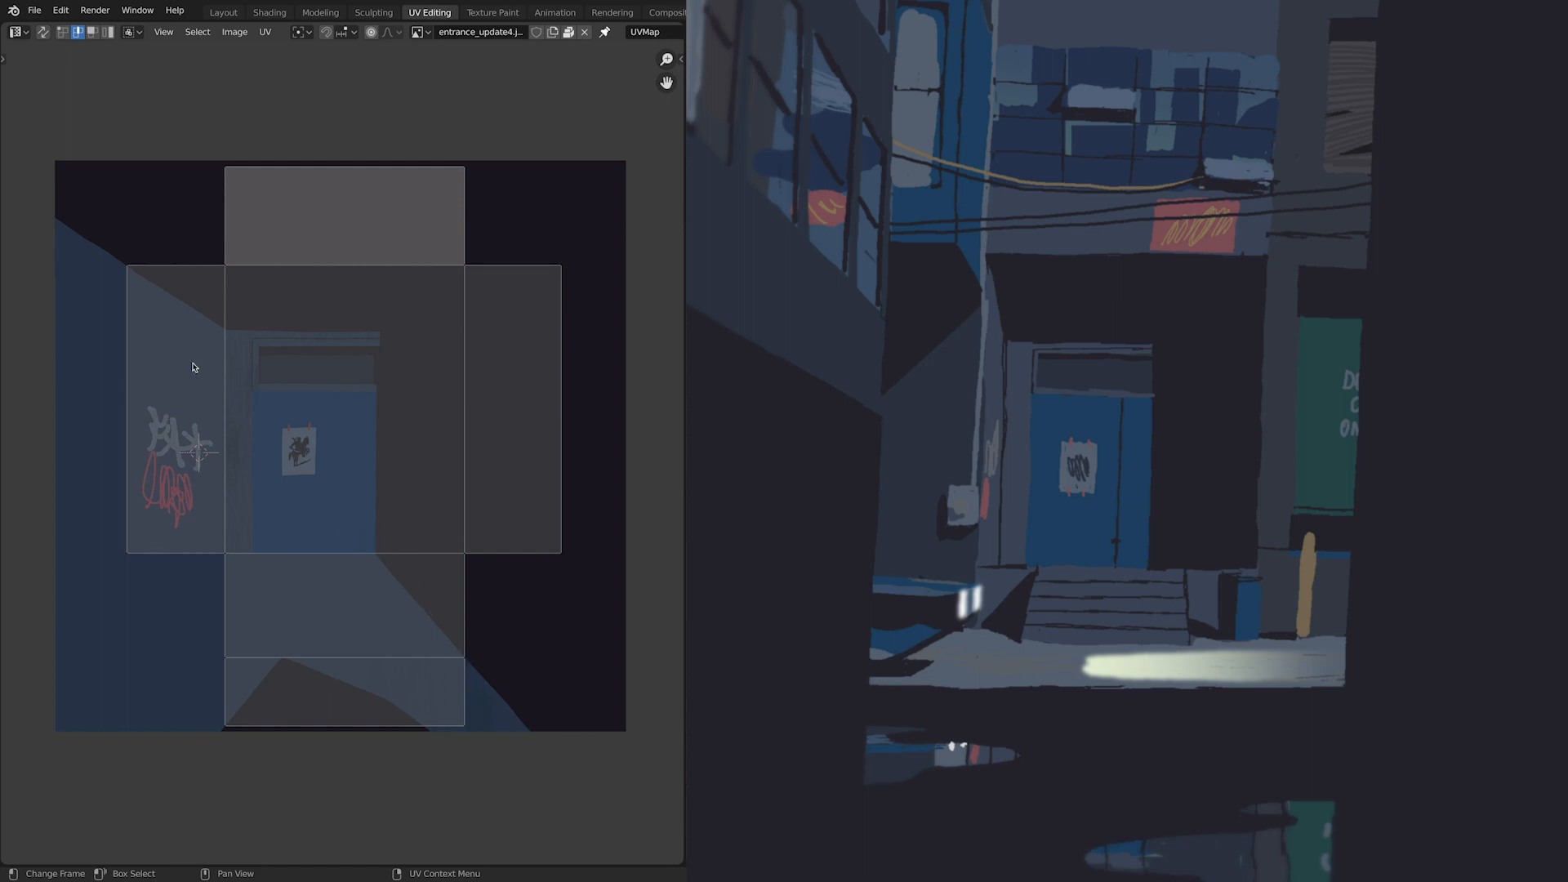
mouse_move(316, 510)
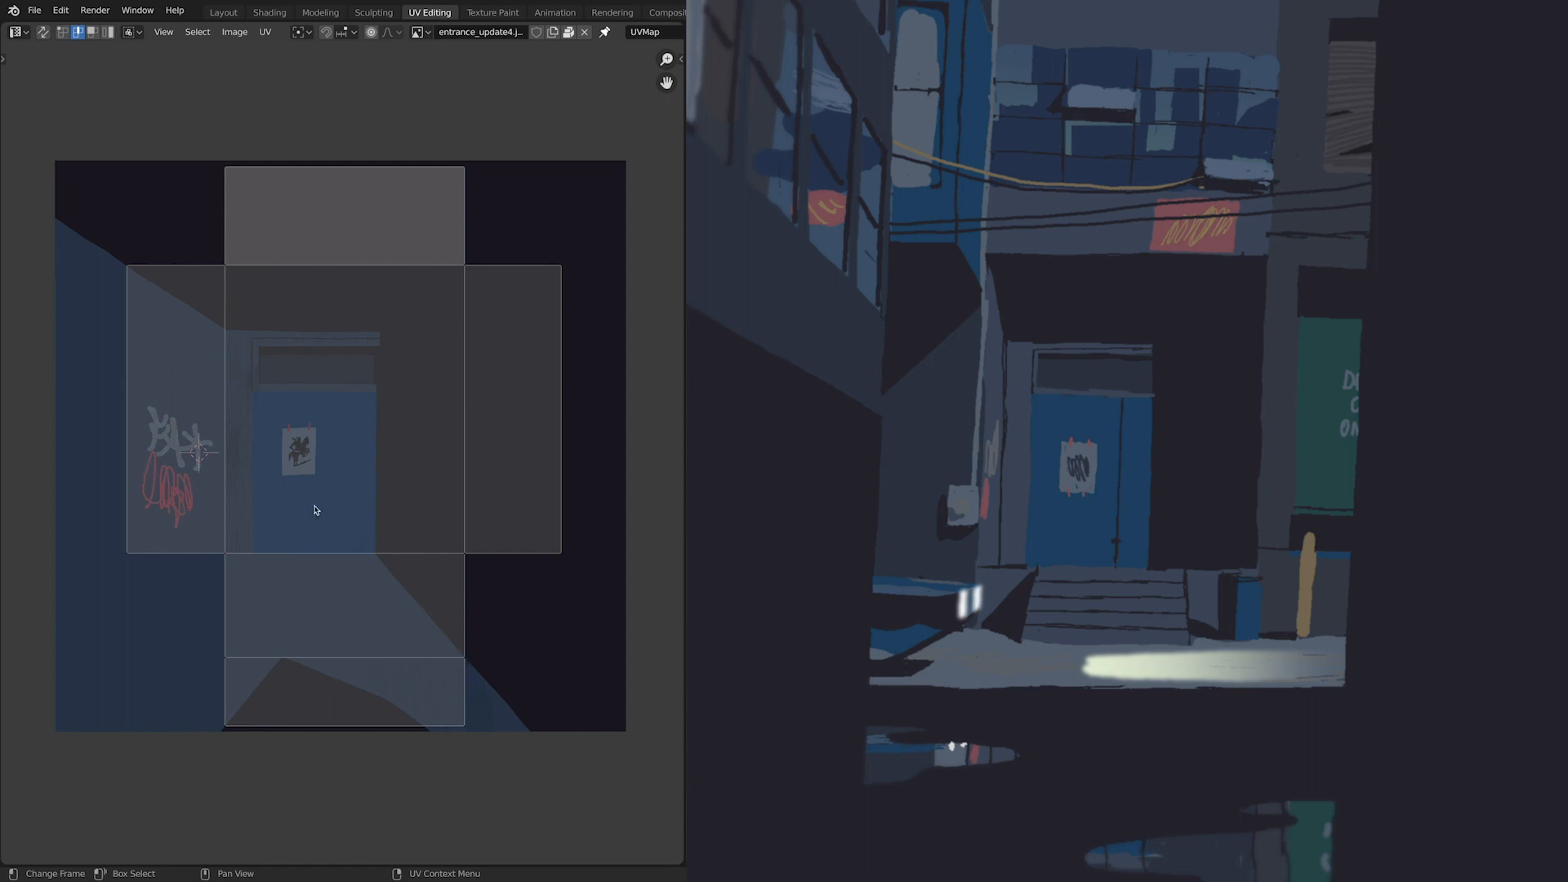
mouse_move(327, 457)
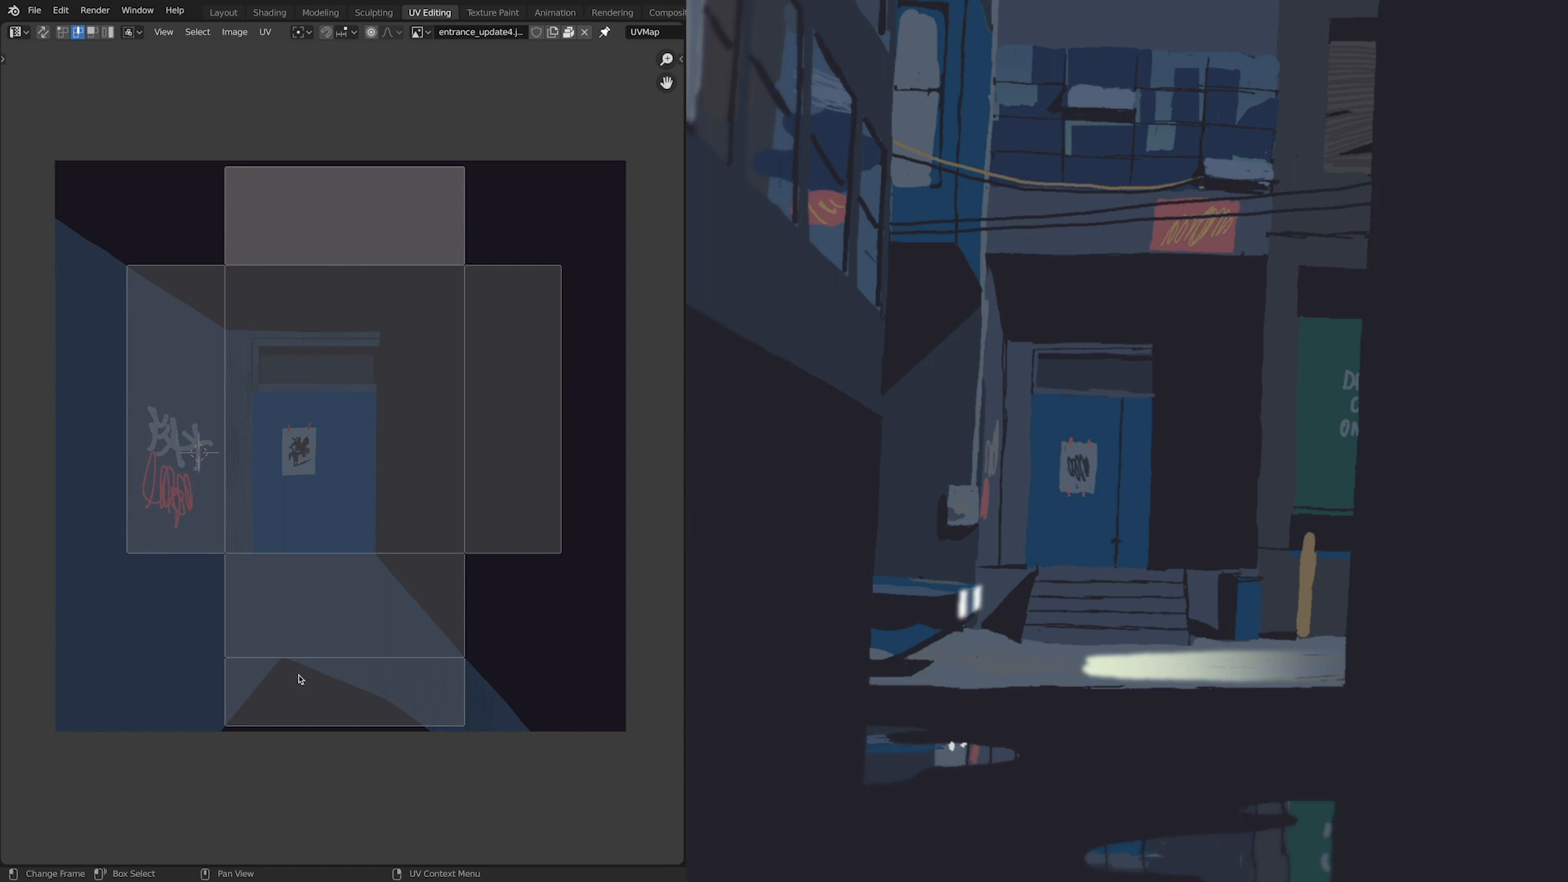
mouse_move(269, 691)
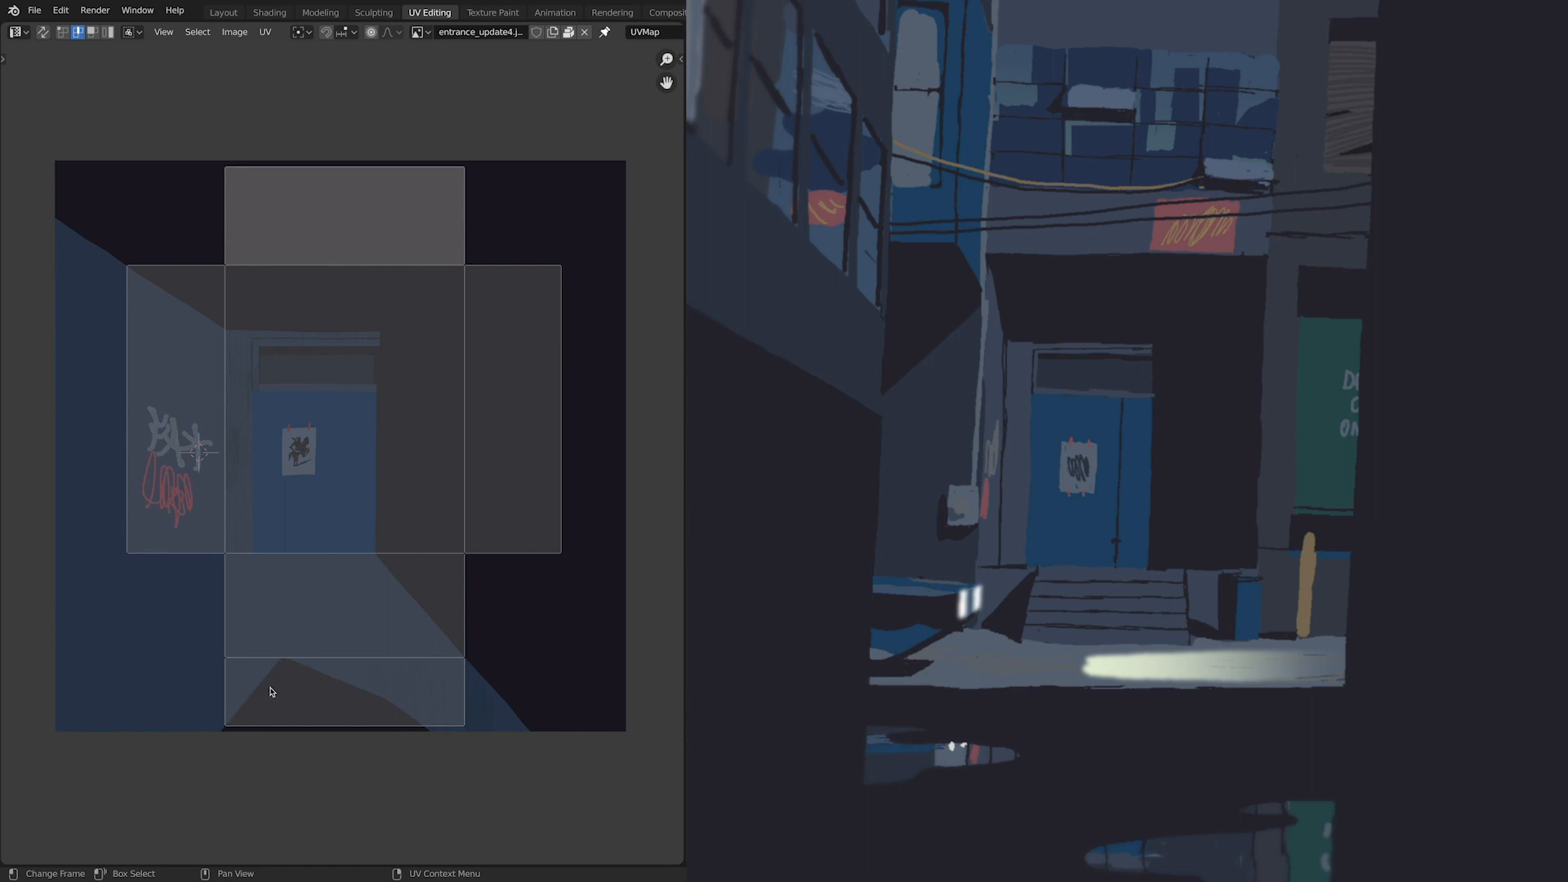
mouse_move(201, 771)
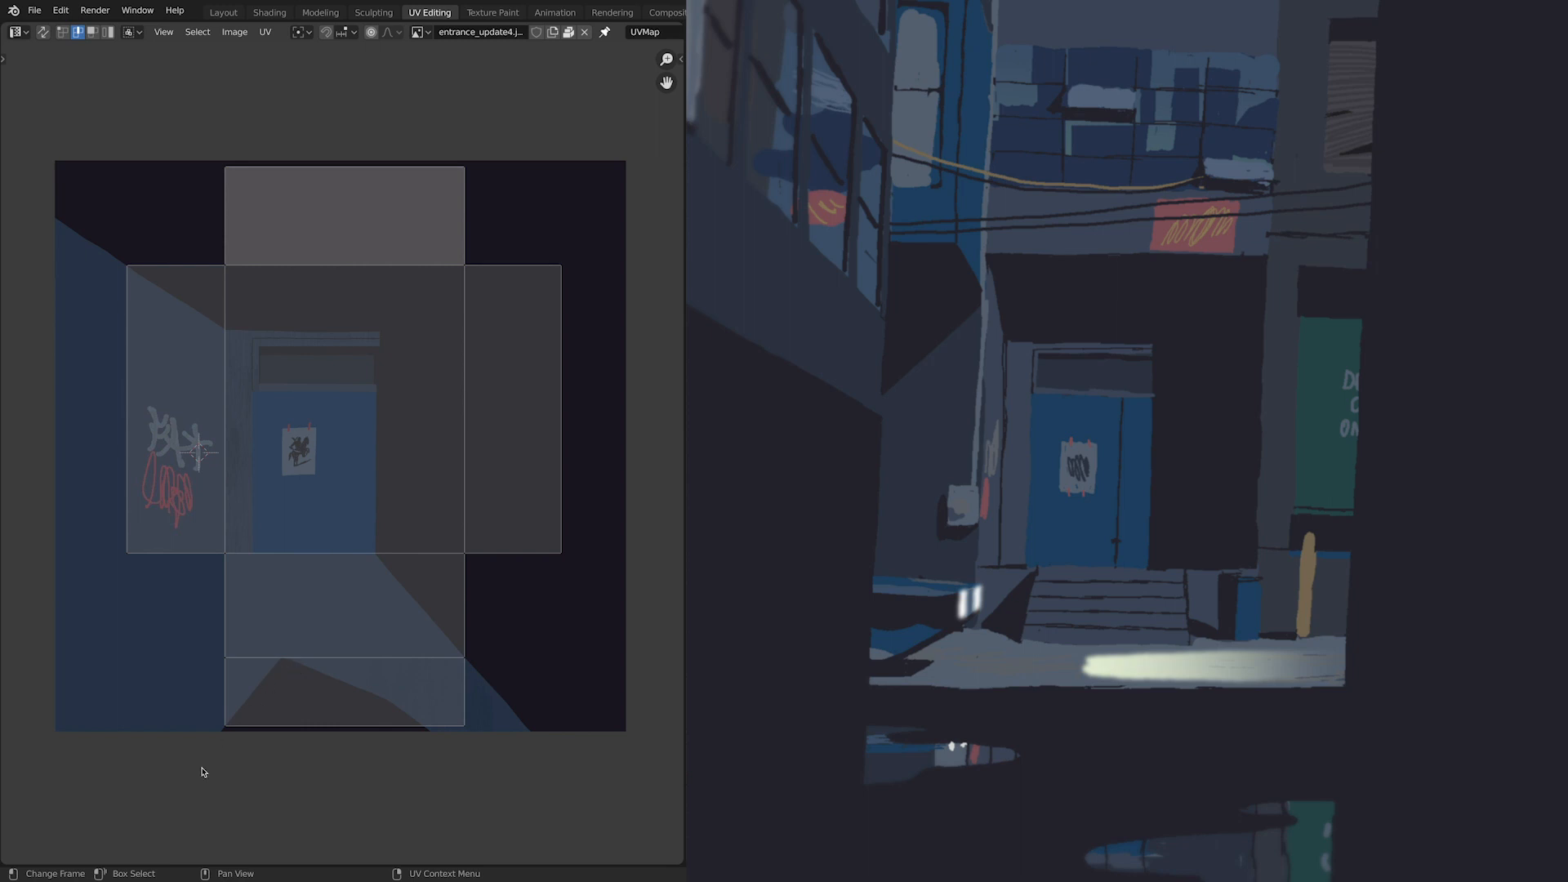
mouse_move(201, 771)
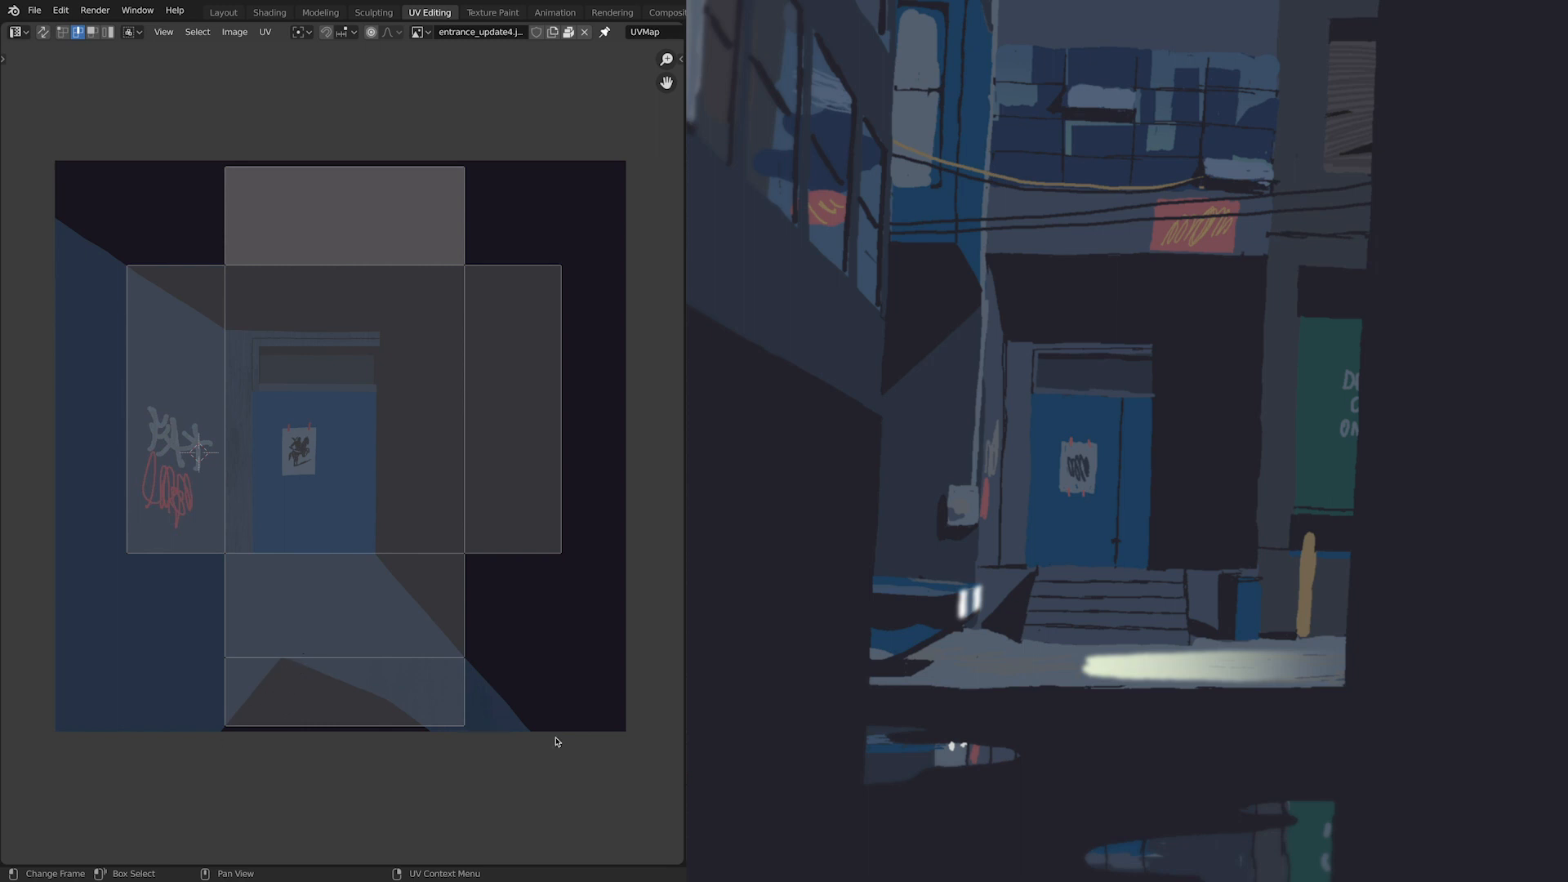
mouse_move(542, 733)
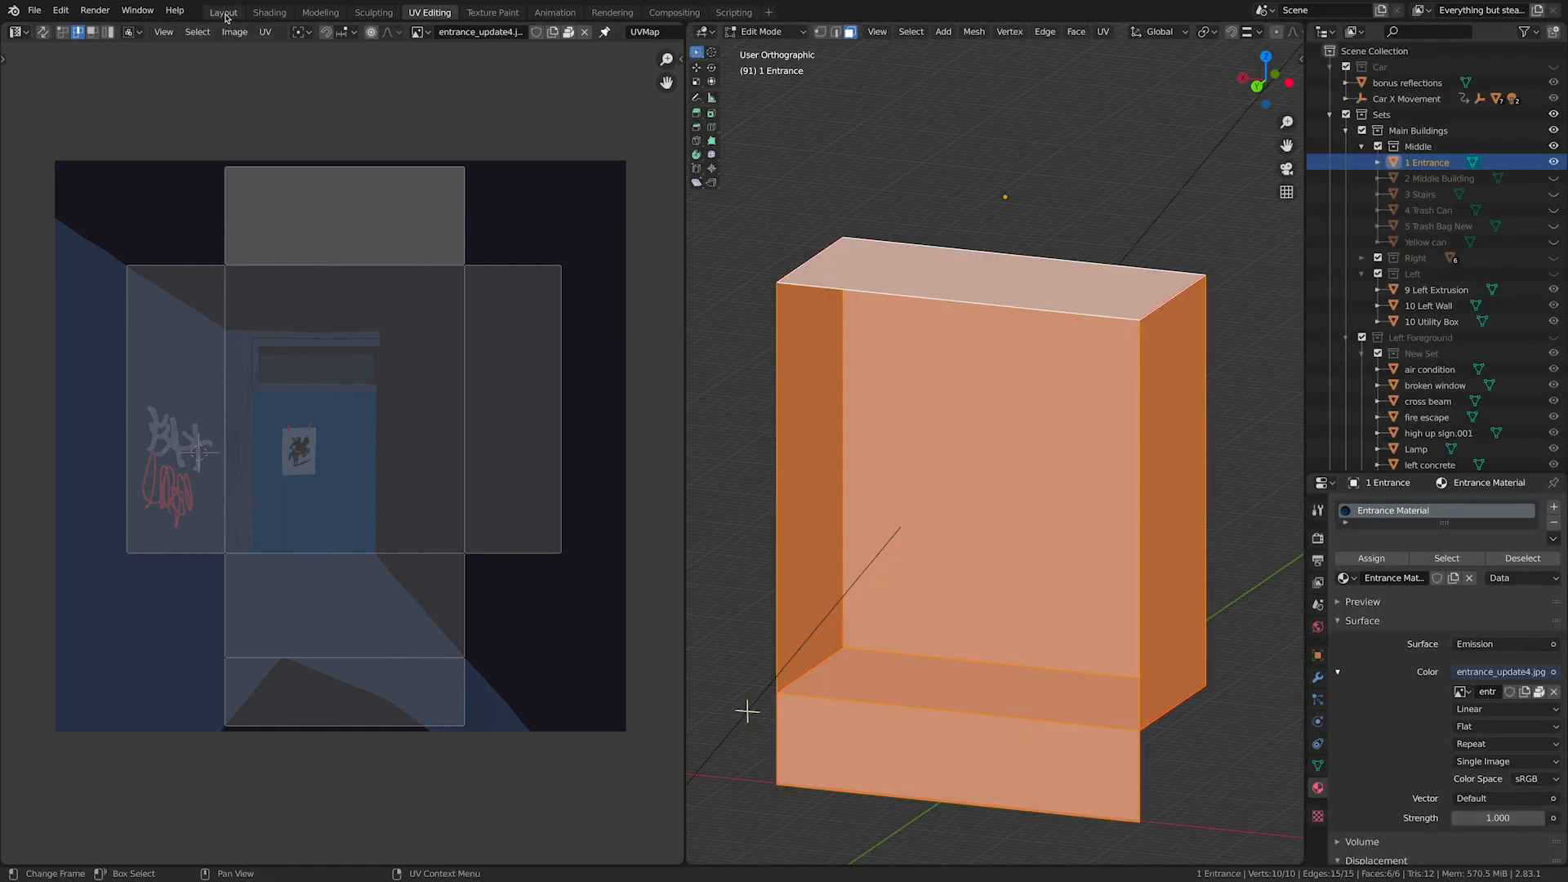
- View the textured entrance with graffiti and blue door from the side in the Layout workspace
left_click(222, 12)
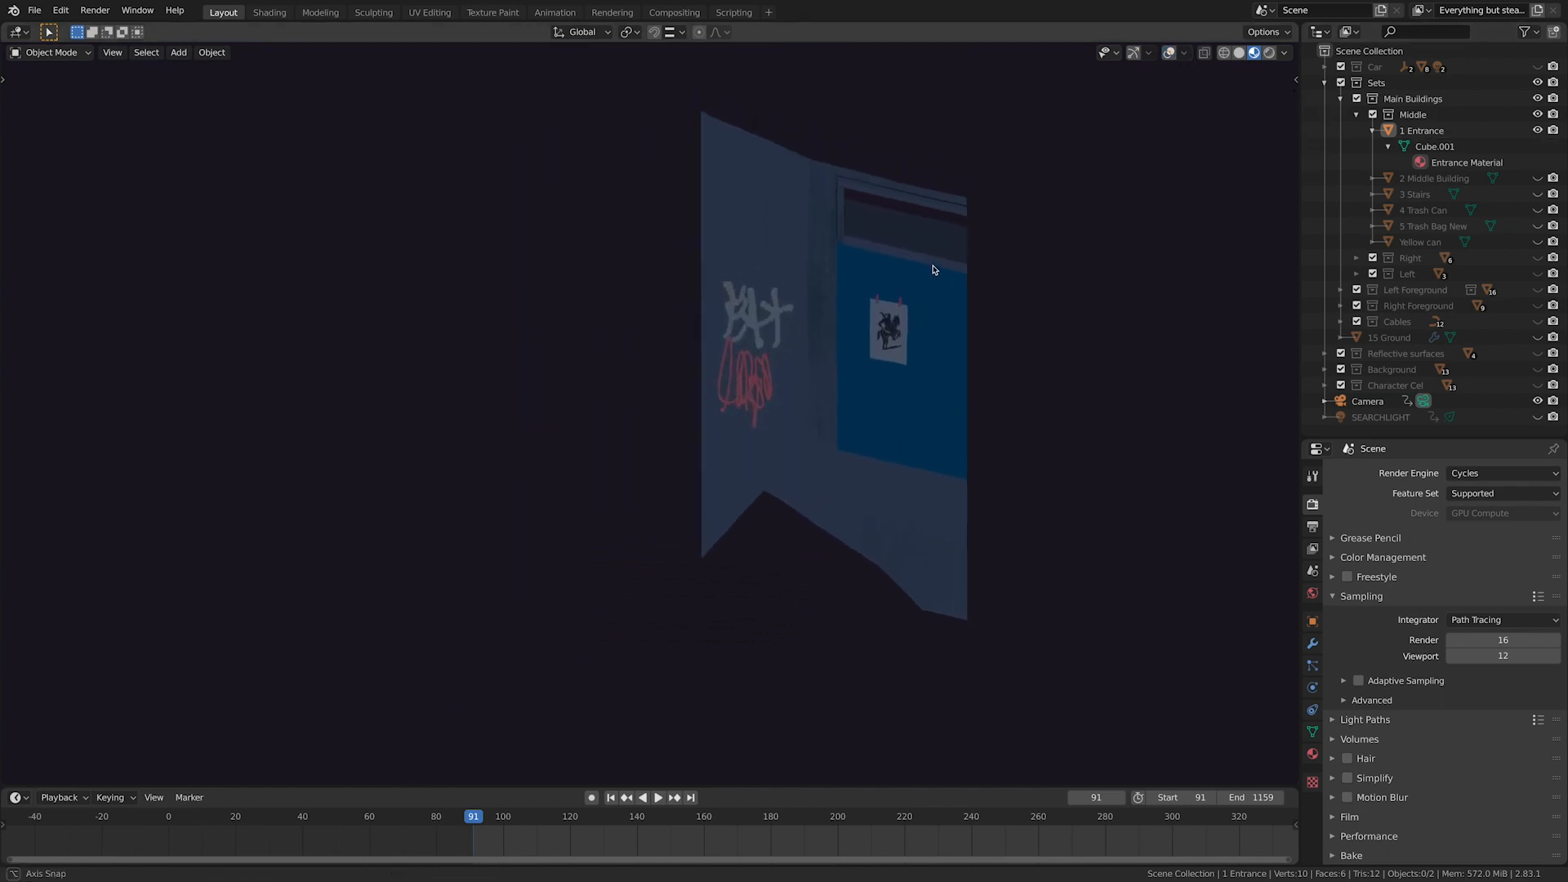
left_click_drag(933, 270, 991, 318)
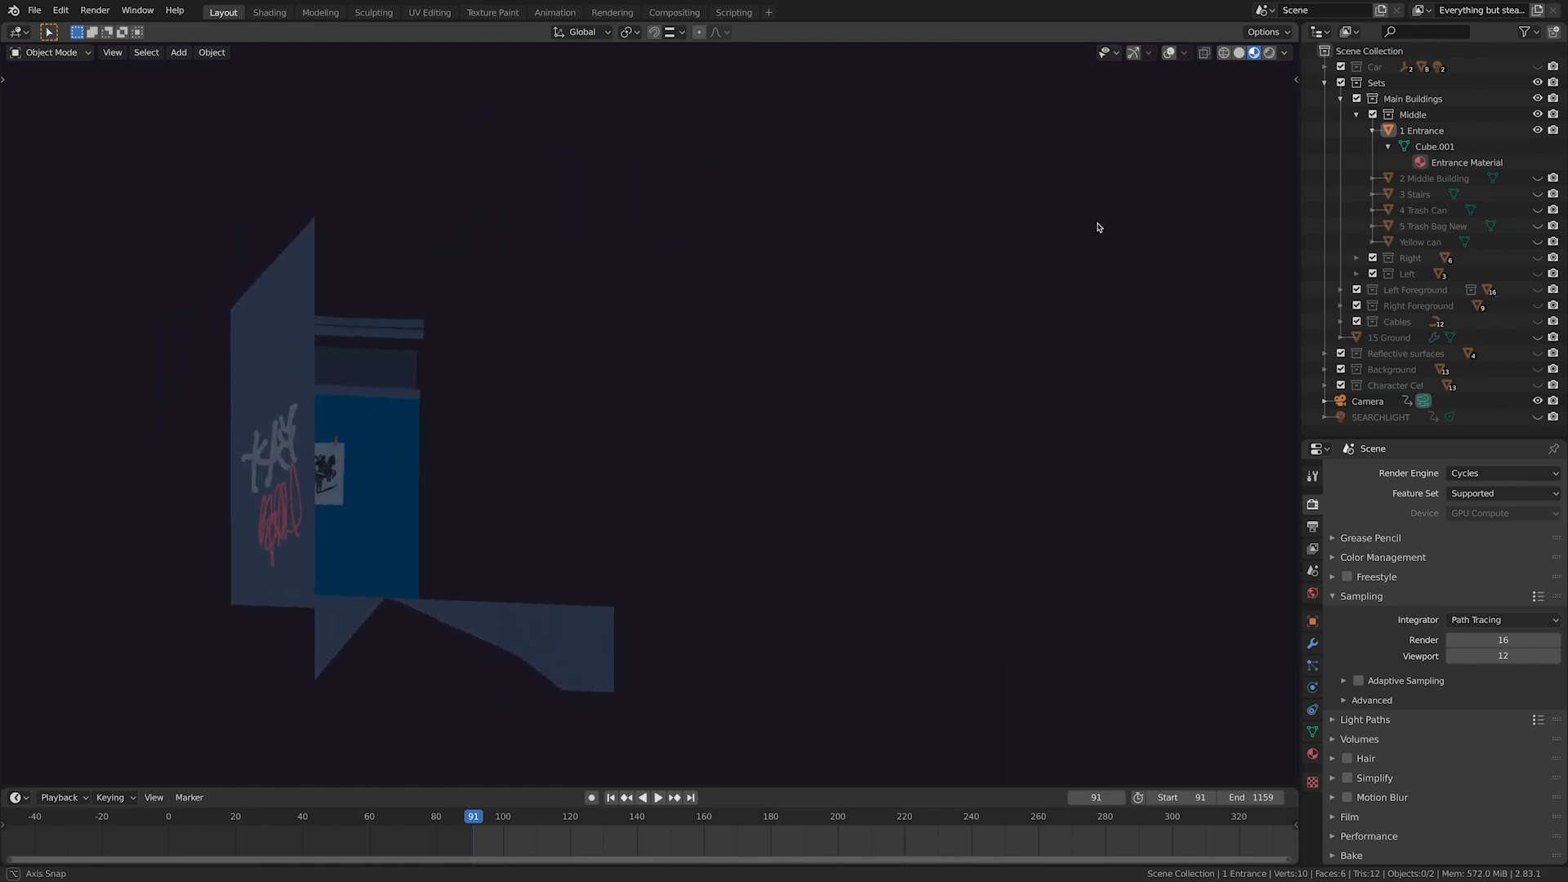
left_click(270, 12)
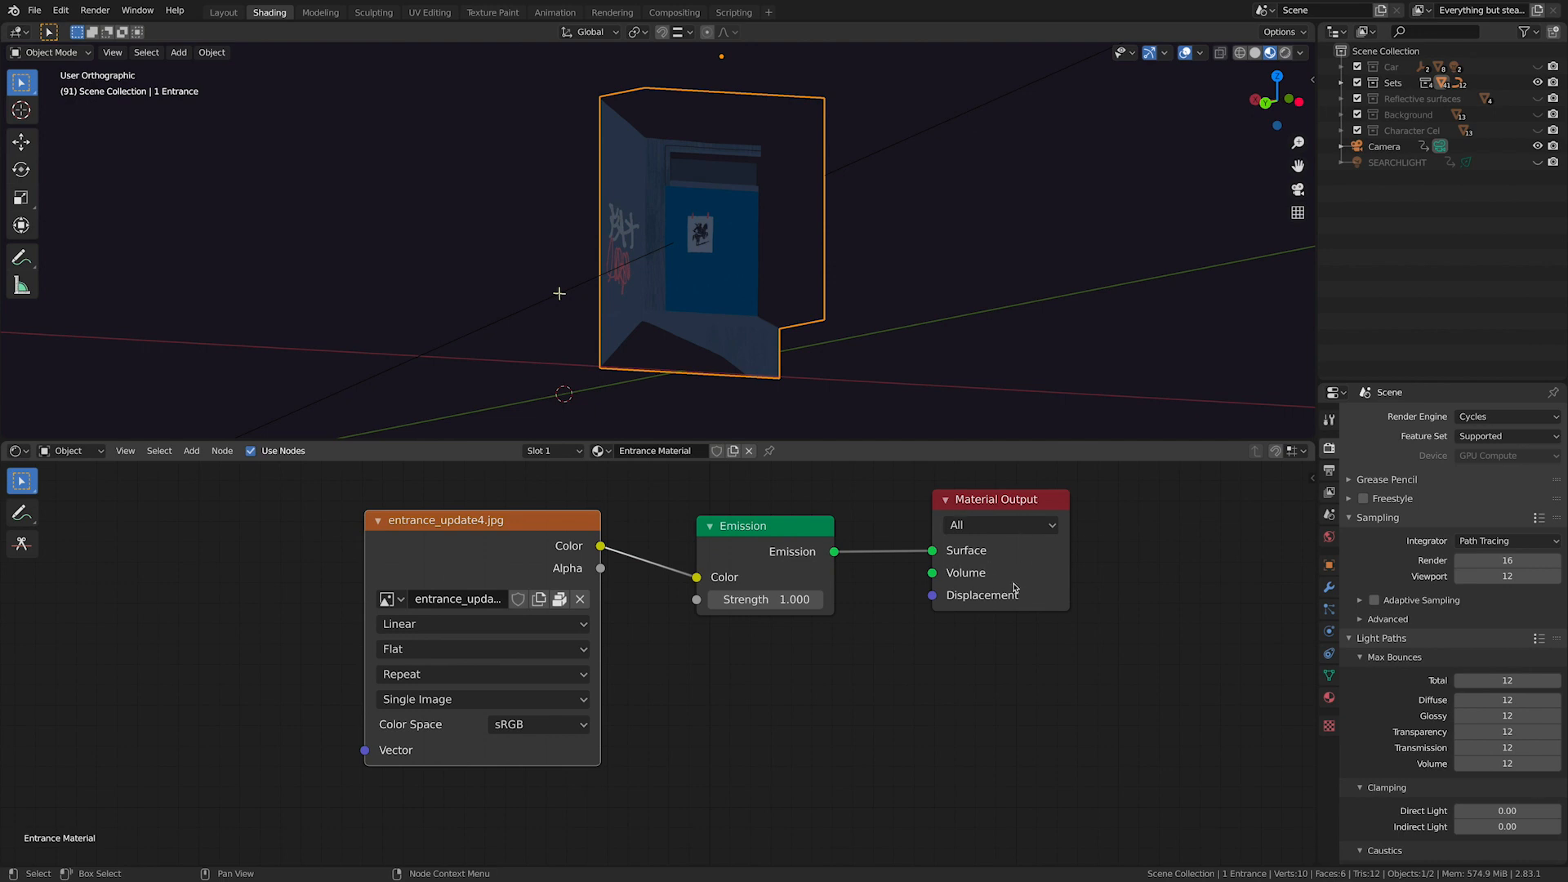
mouse_move(711, 317)
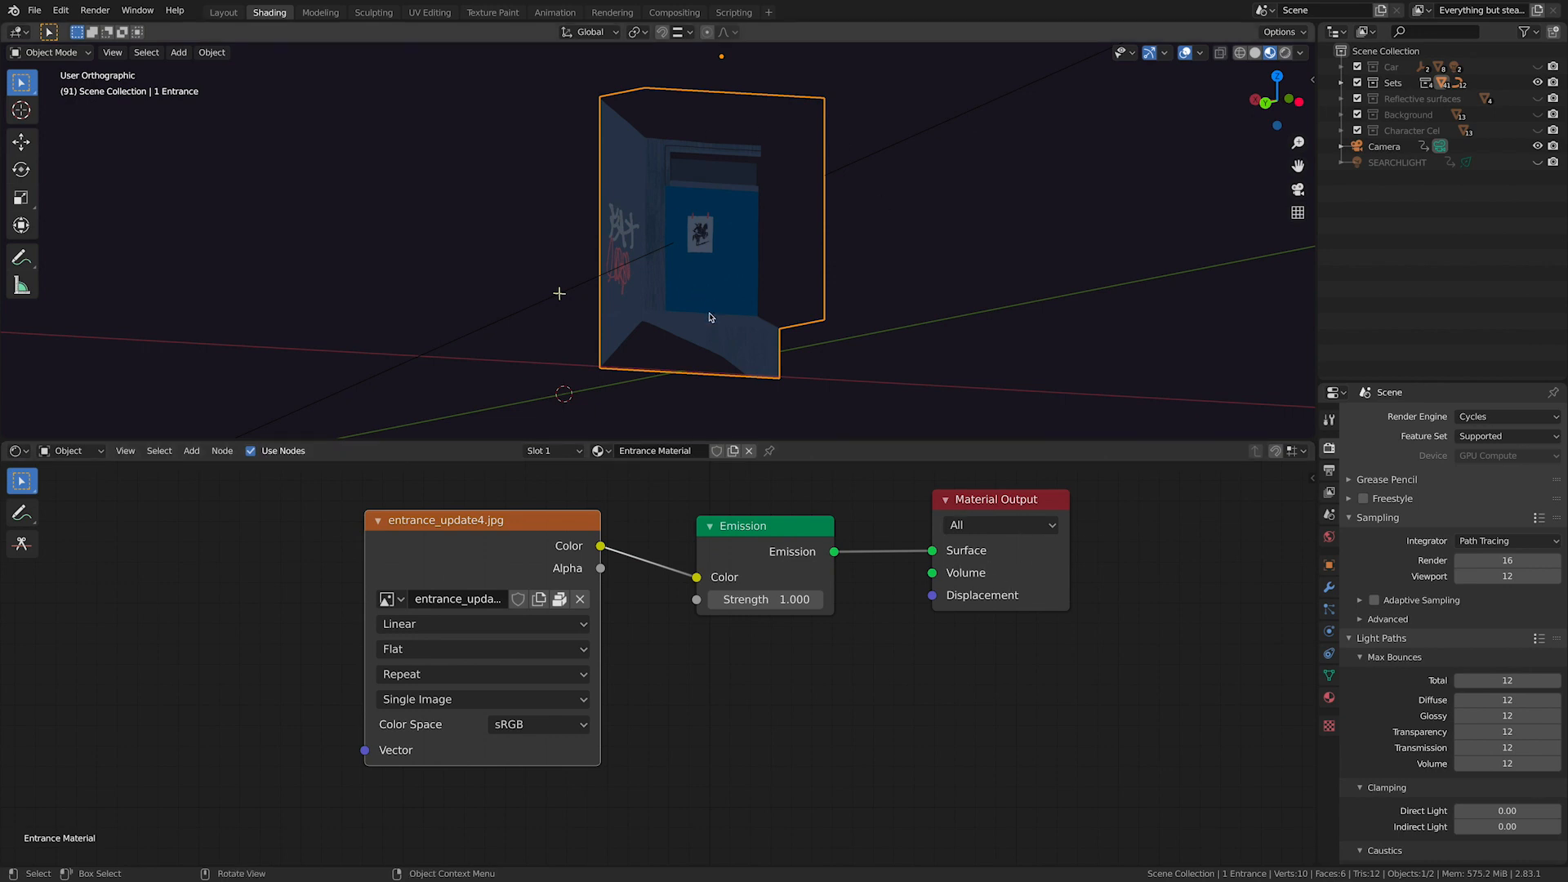
mouse_move(965, 225)
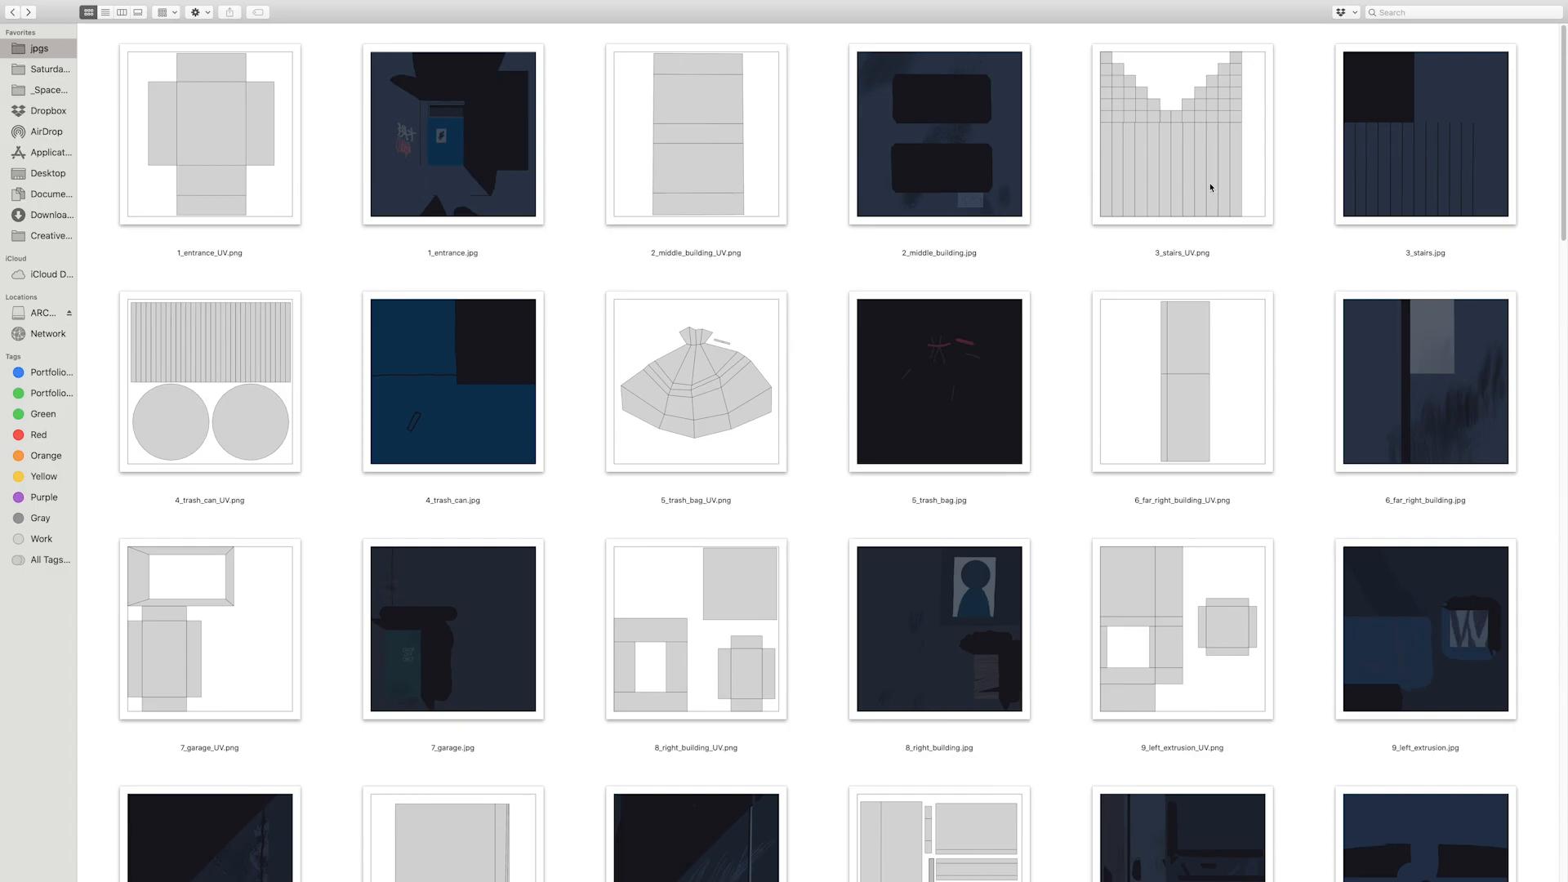
- Scroll through the jpgs folder of paired UV layouts and painted set-piece textures
scroll("down", 3)
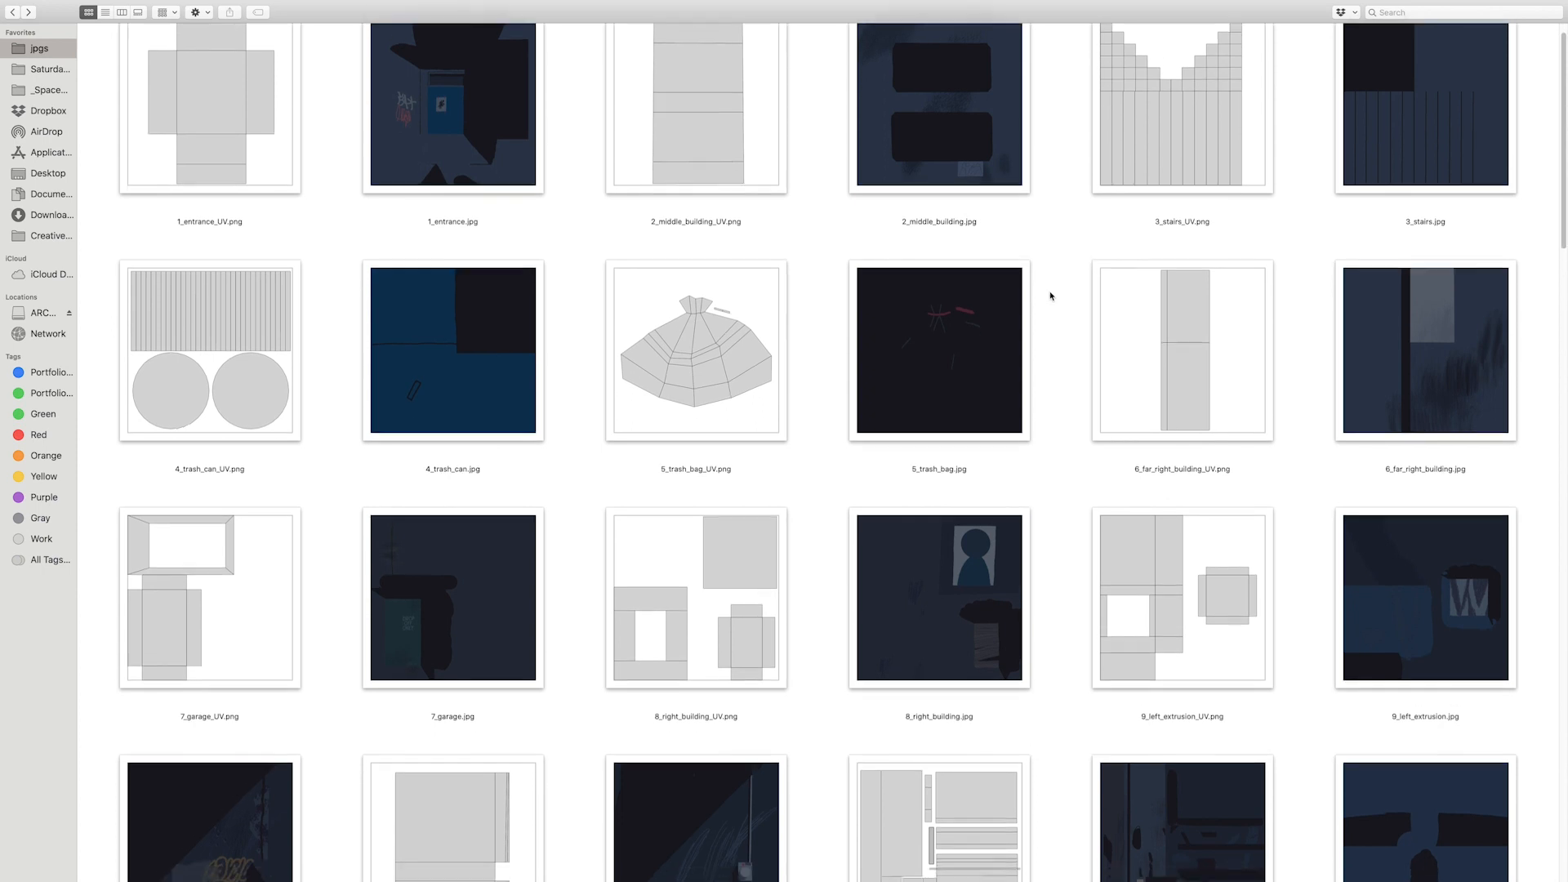
scroll("down", 3)
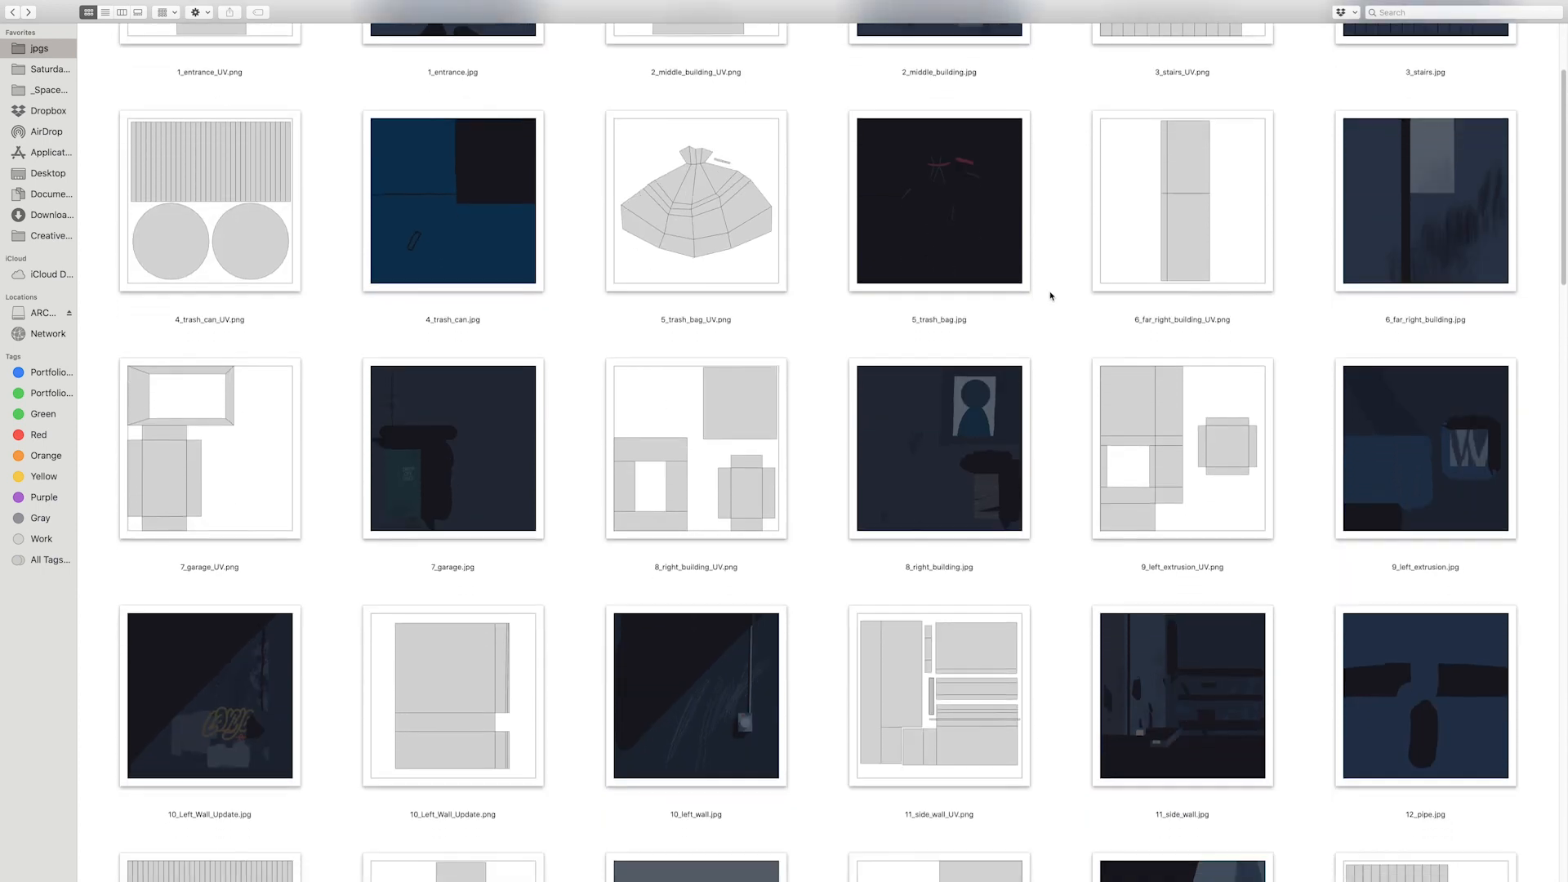
scroll("down", 3)
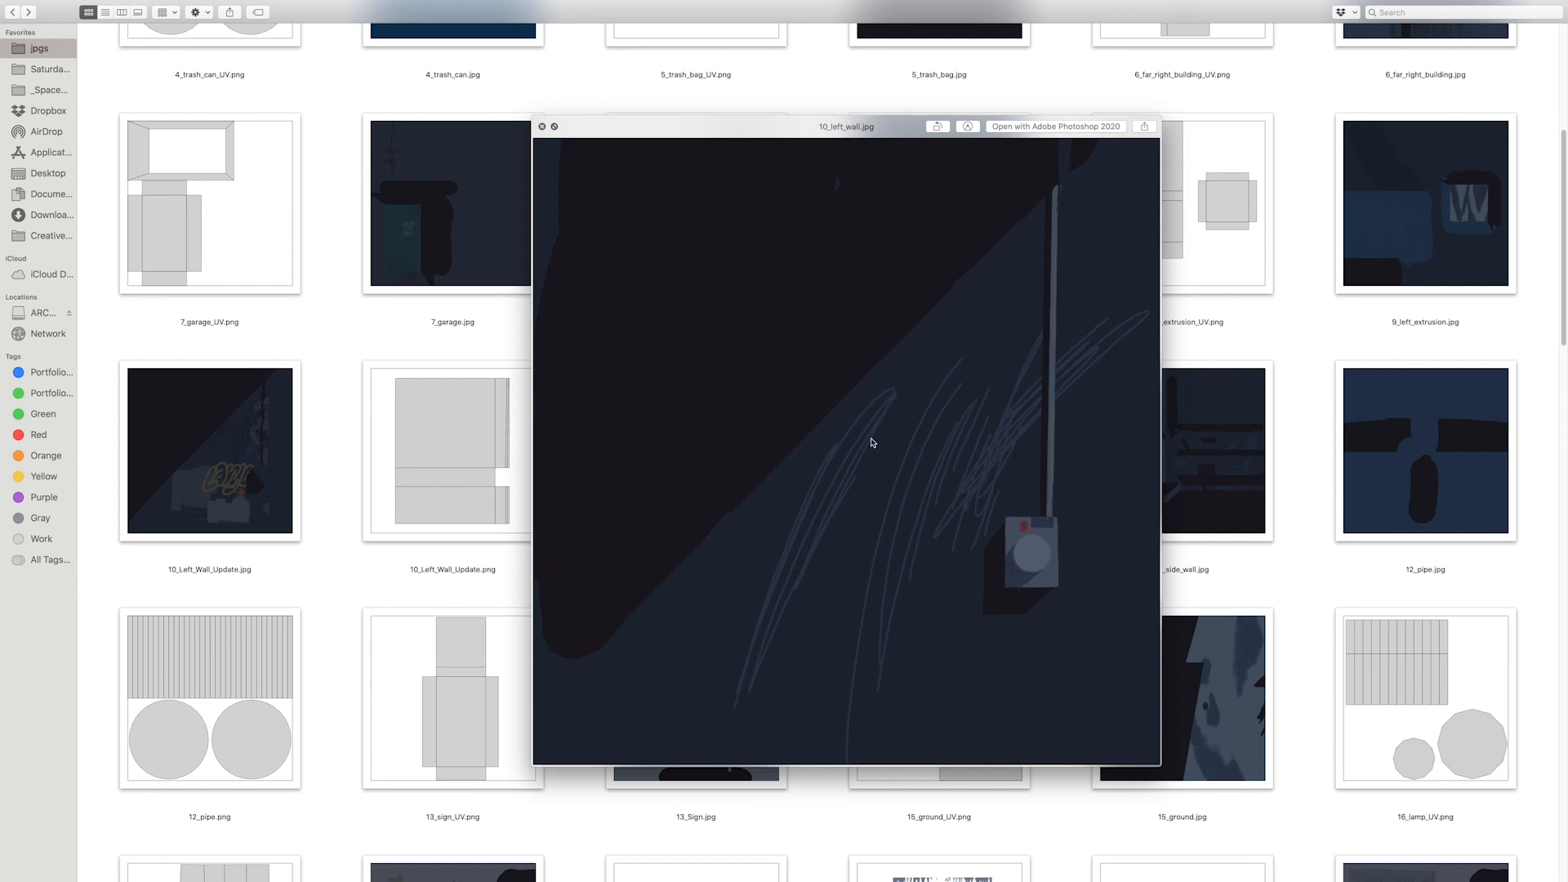
mouse_move(1026, 578)
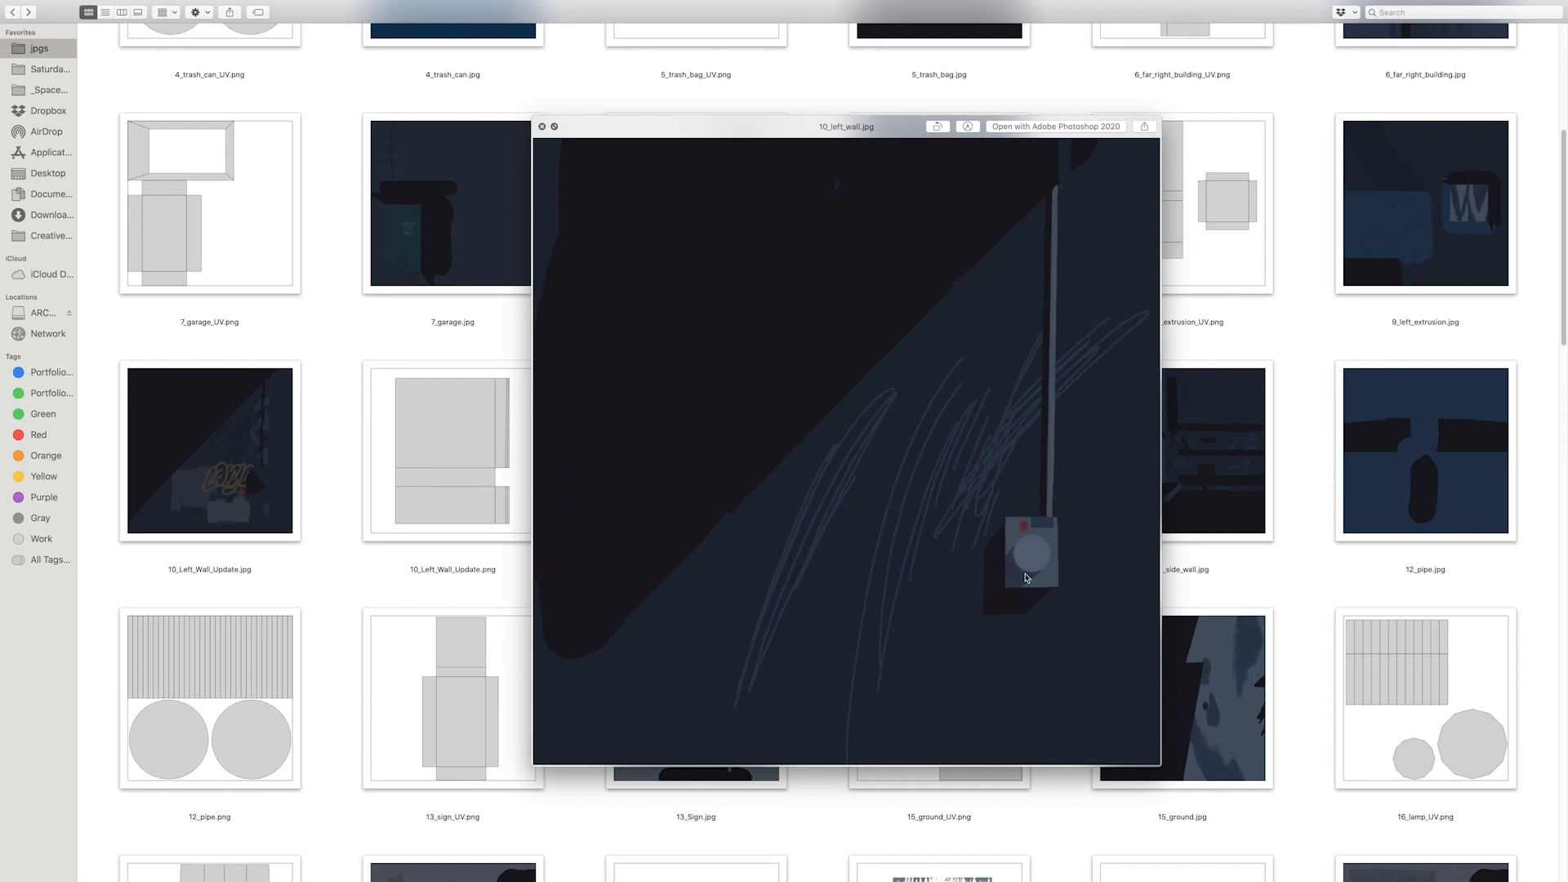
mouse_move(269, 556)
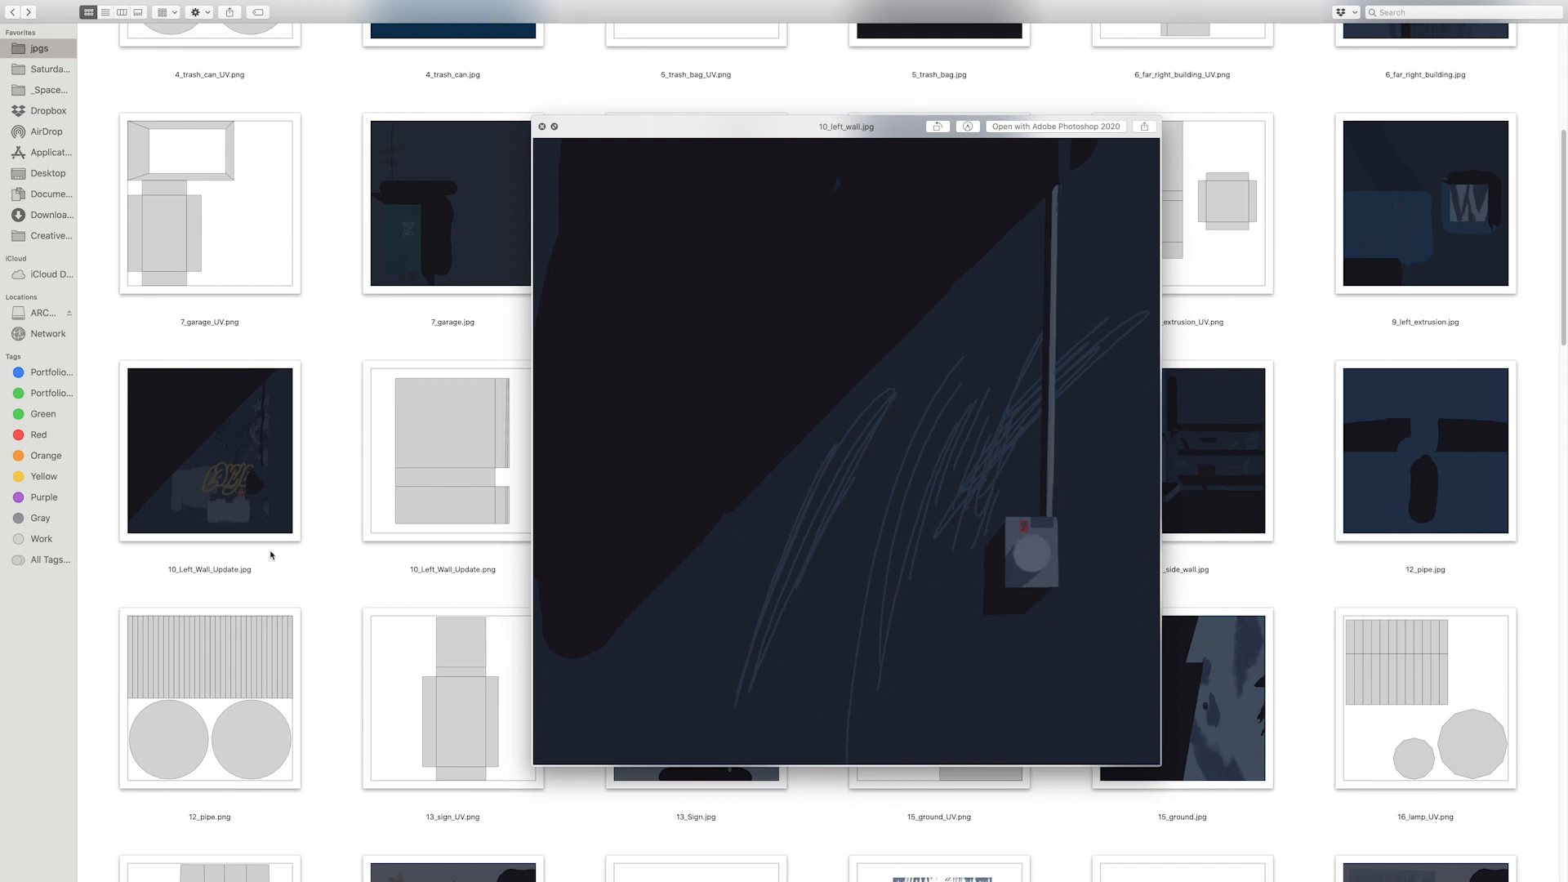
mouse_move(894, 353)
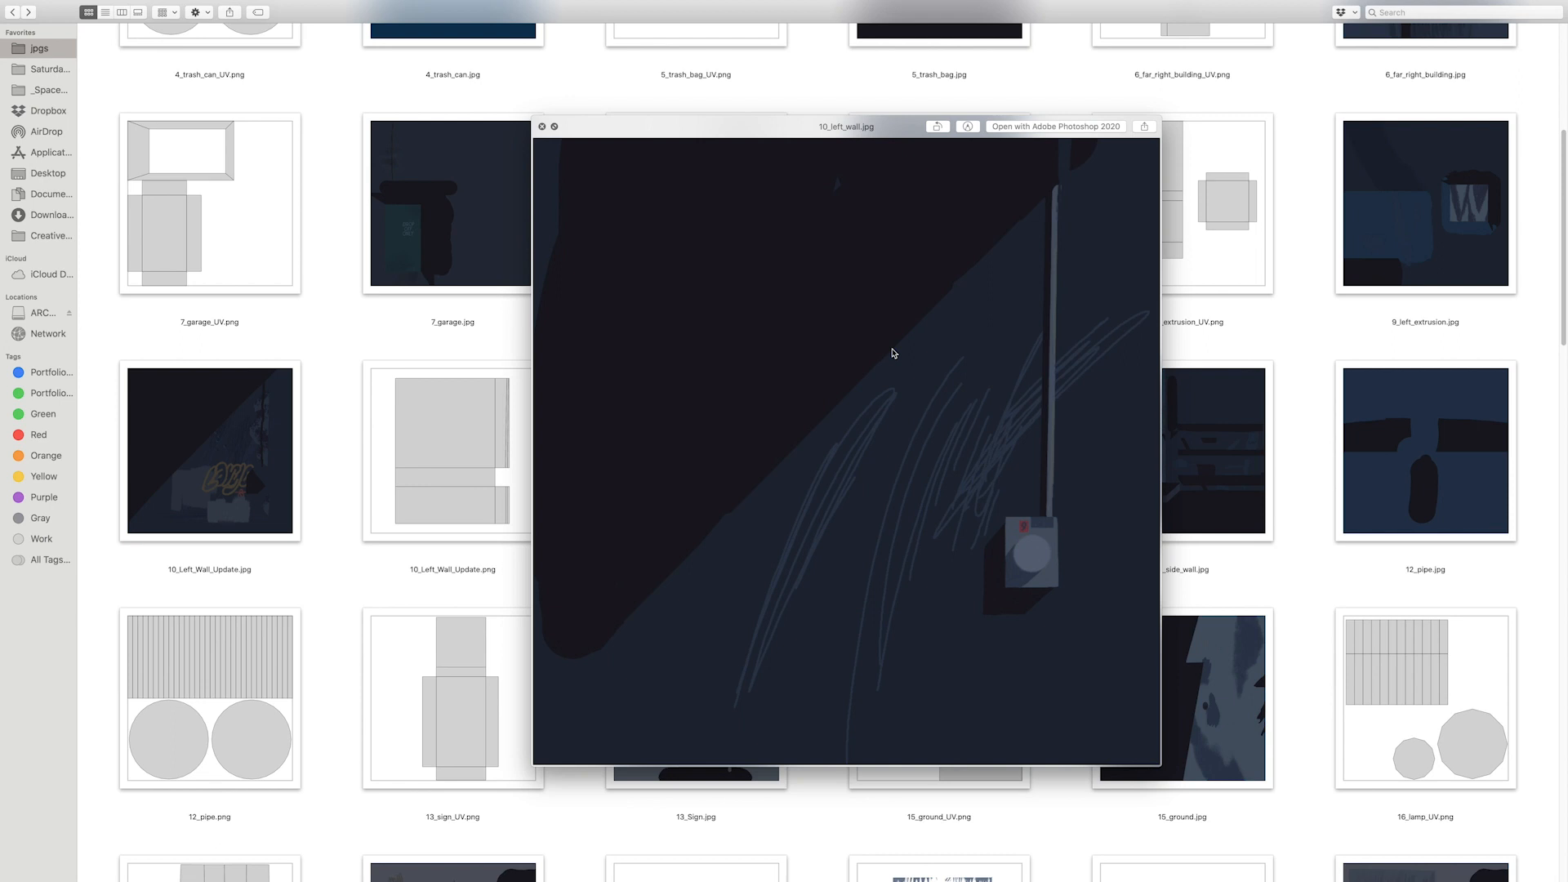
- Preview 10_Left_Wall_Update.jpg, the left wall texture with orange graffiti
left_click(209, 451)
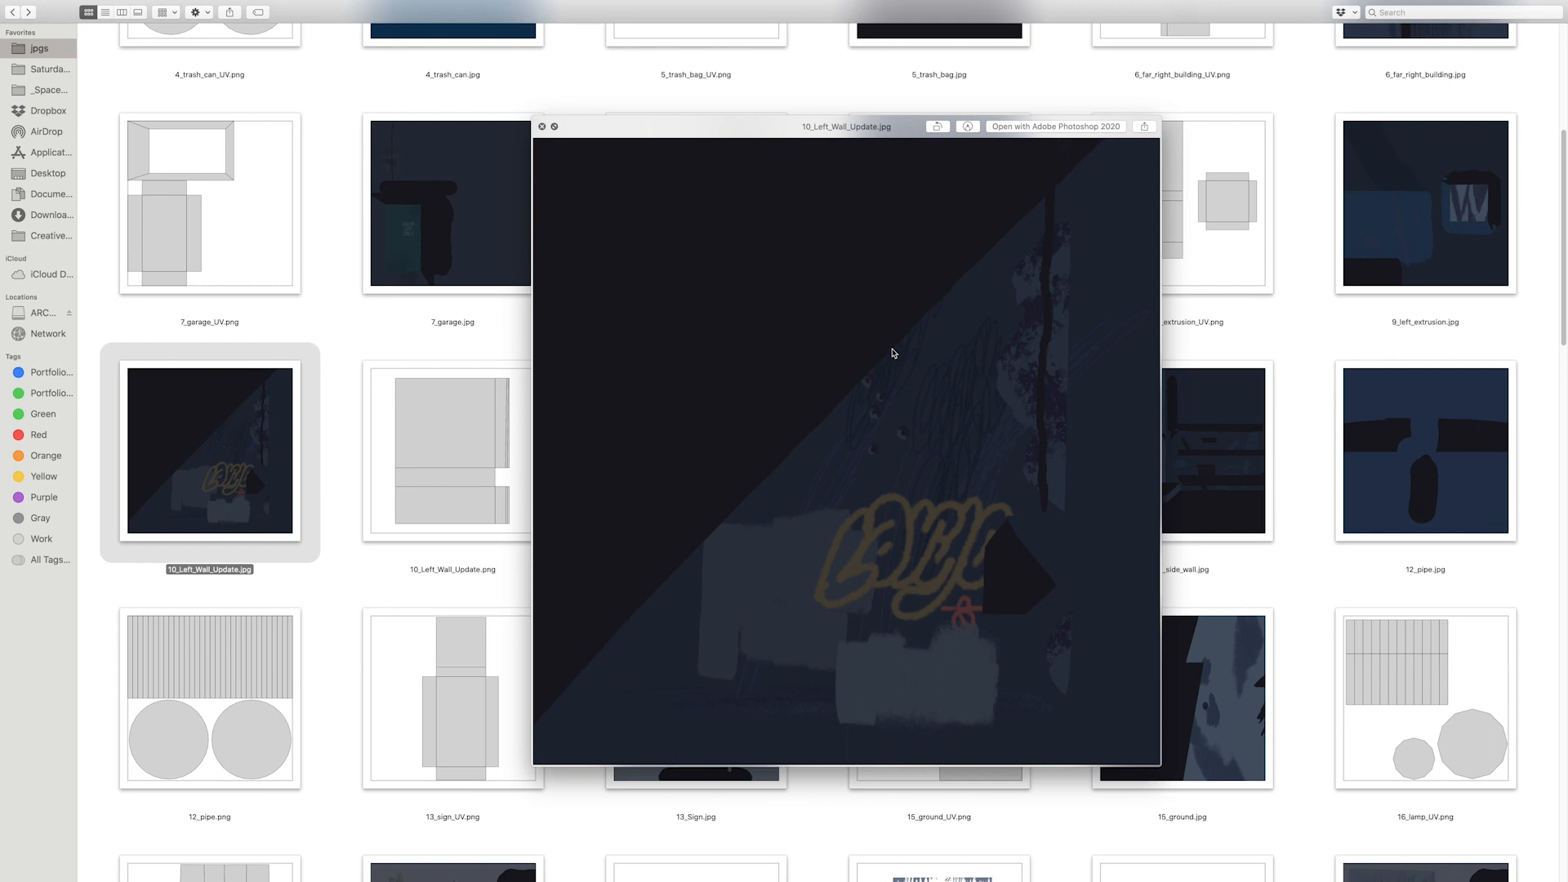
mouse_move(356, 505)
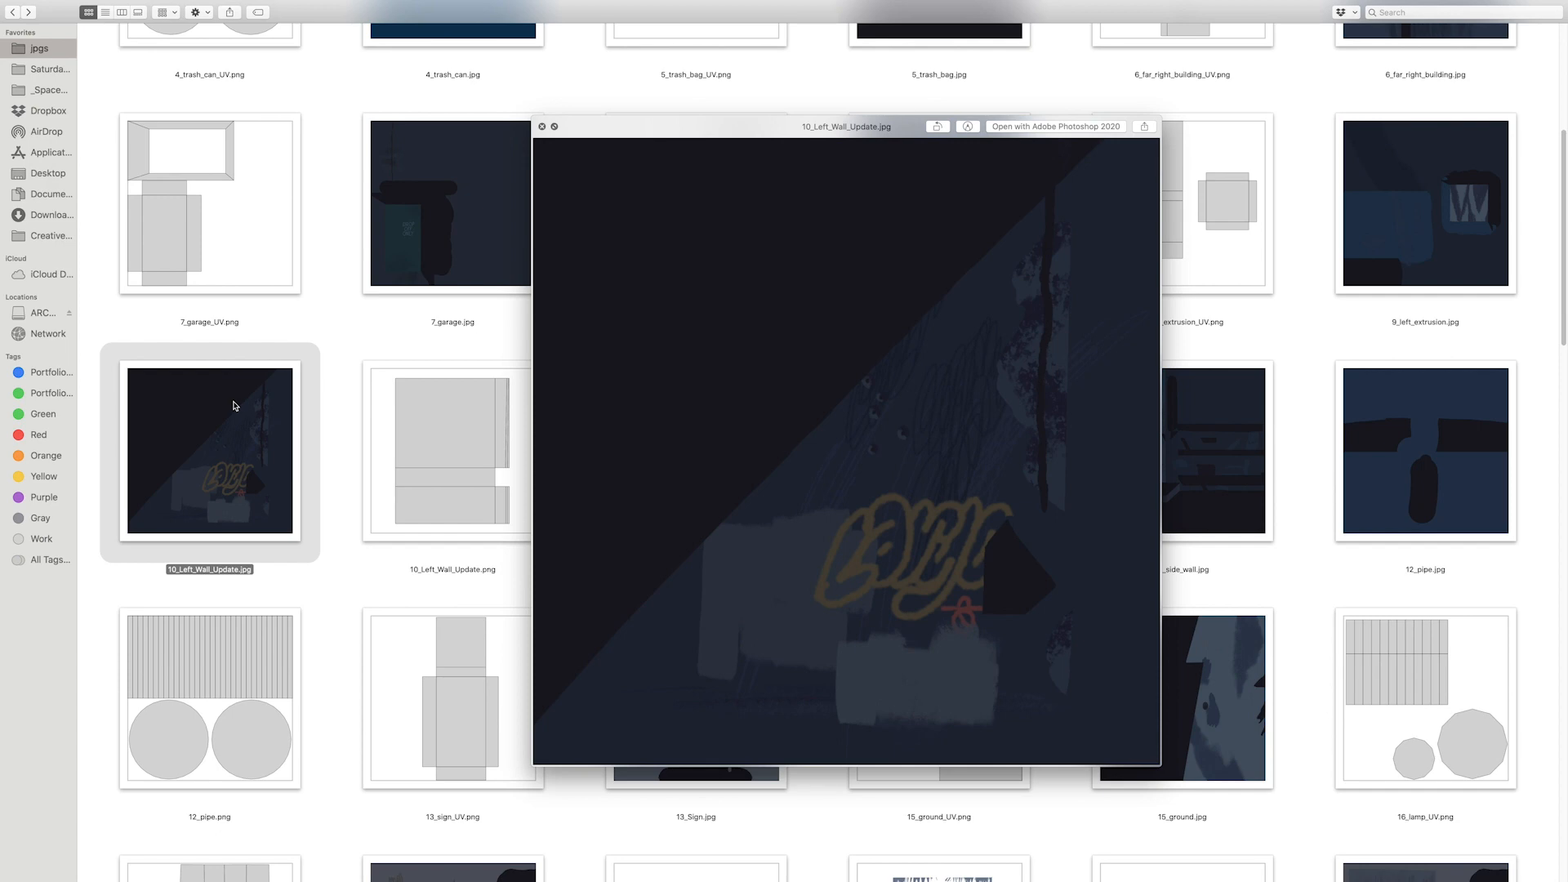
mouse_move(493, 363)
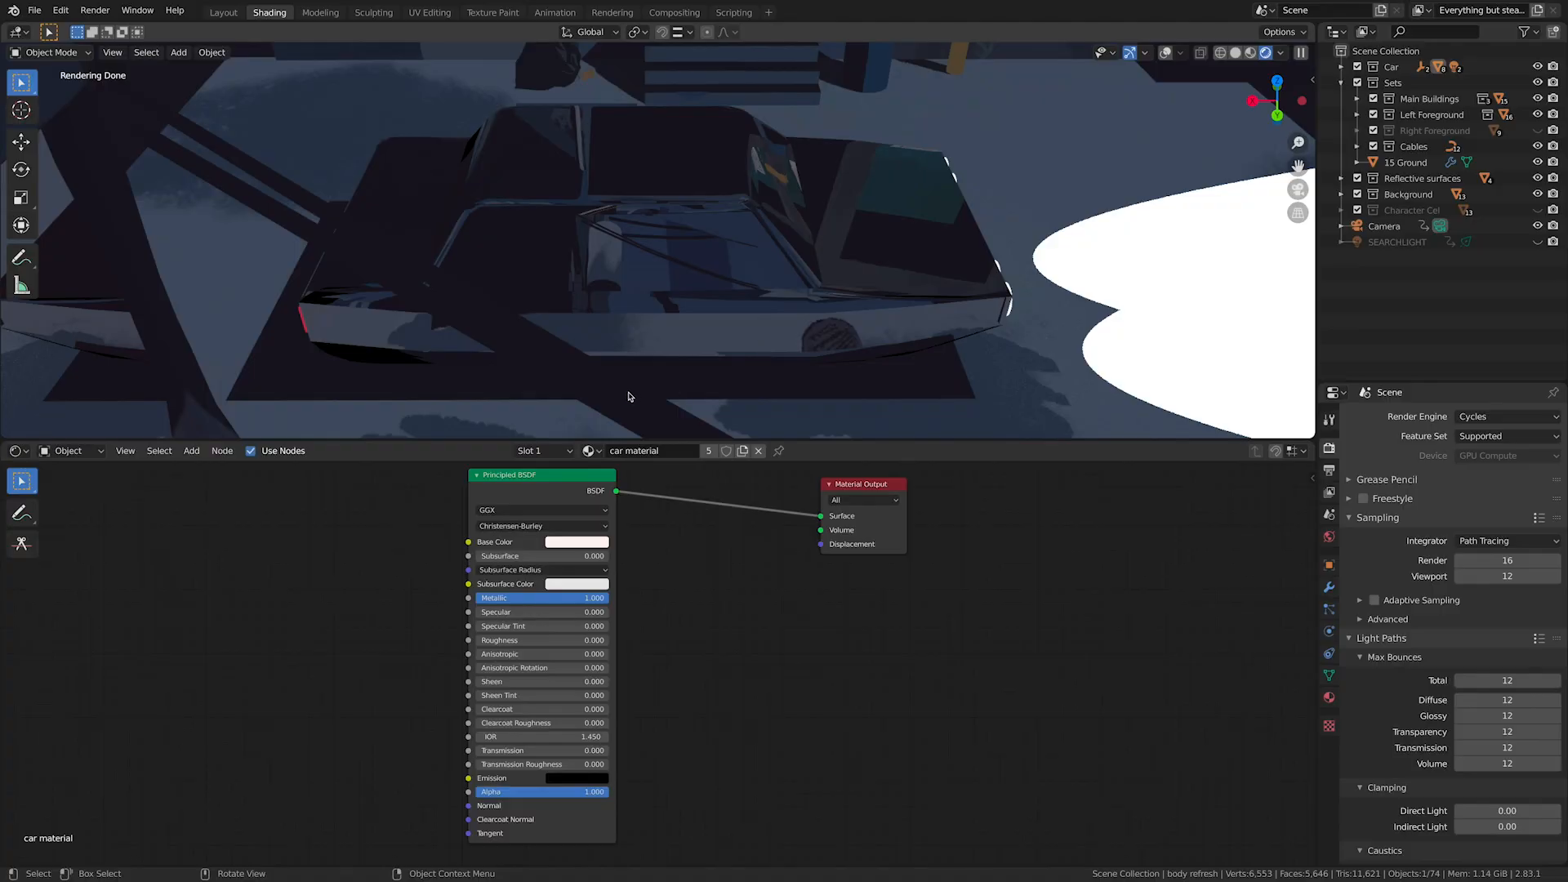
mouse_move(784, 267)
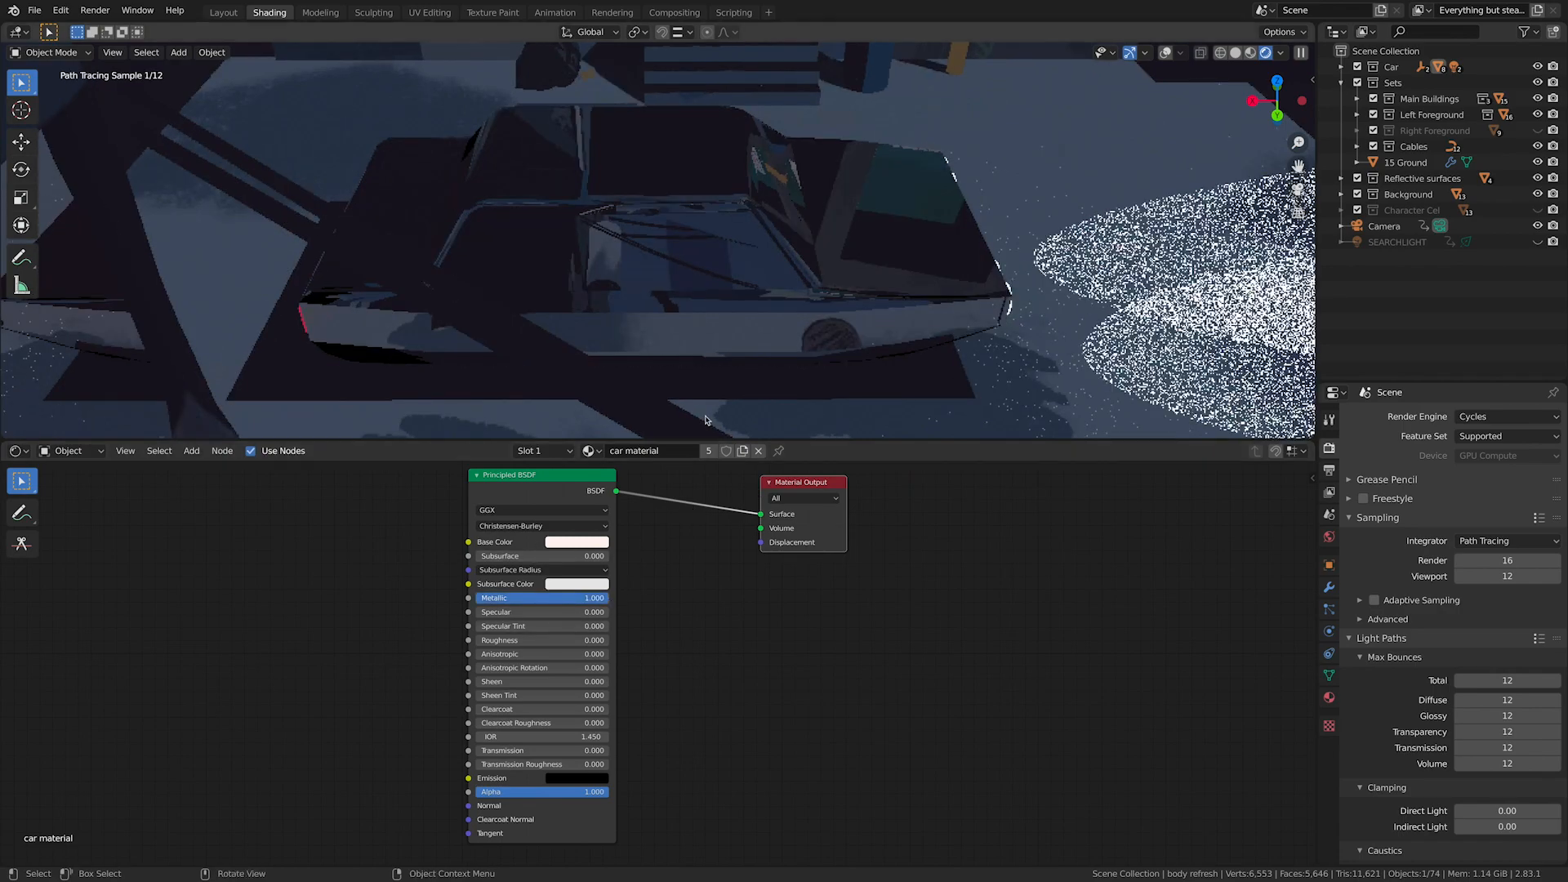
left_click_drag(589, 598, 519, 598)
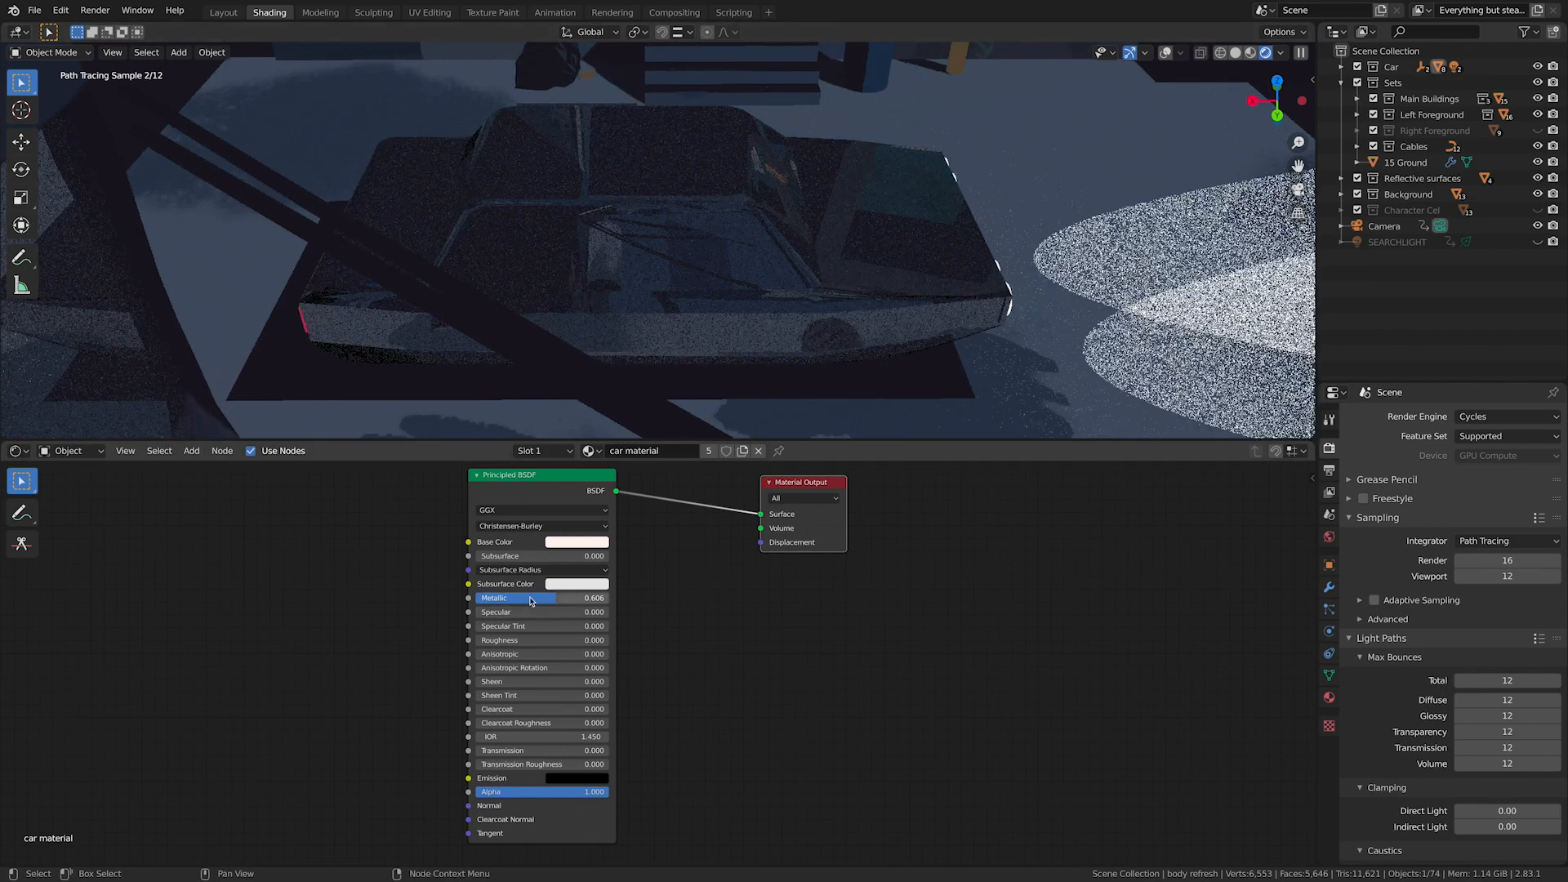
left_click_drag(530, 598, 595, 598)
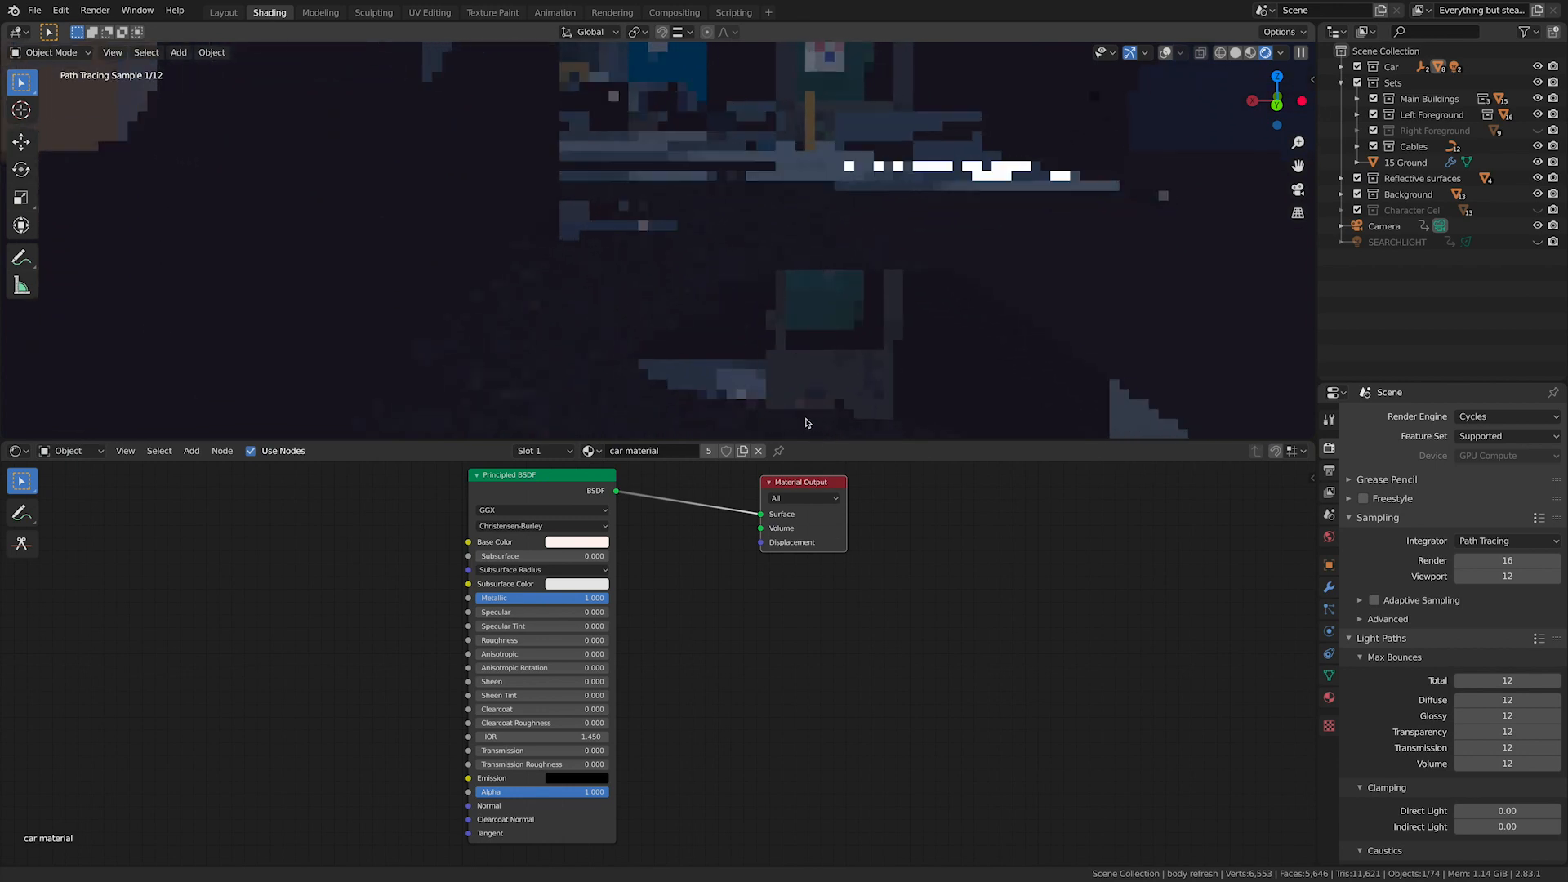
- Return to the Layout workspace showing the alley scene with its timeline
left_click(224, 12)
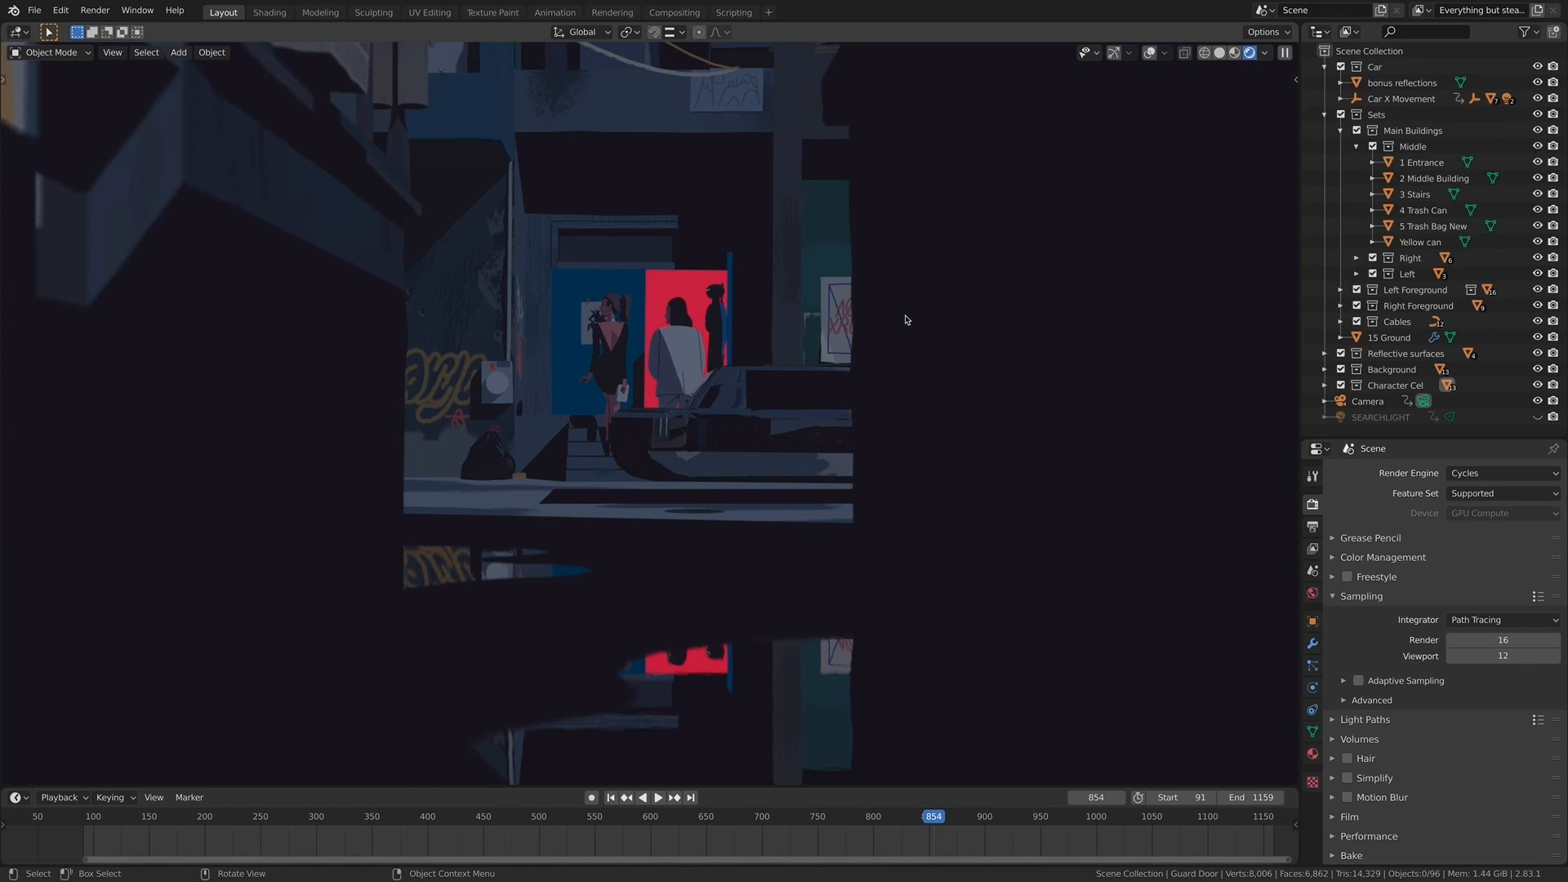
mouse_move(837, 371)
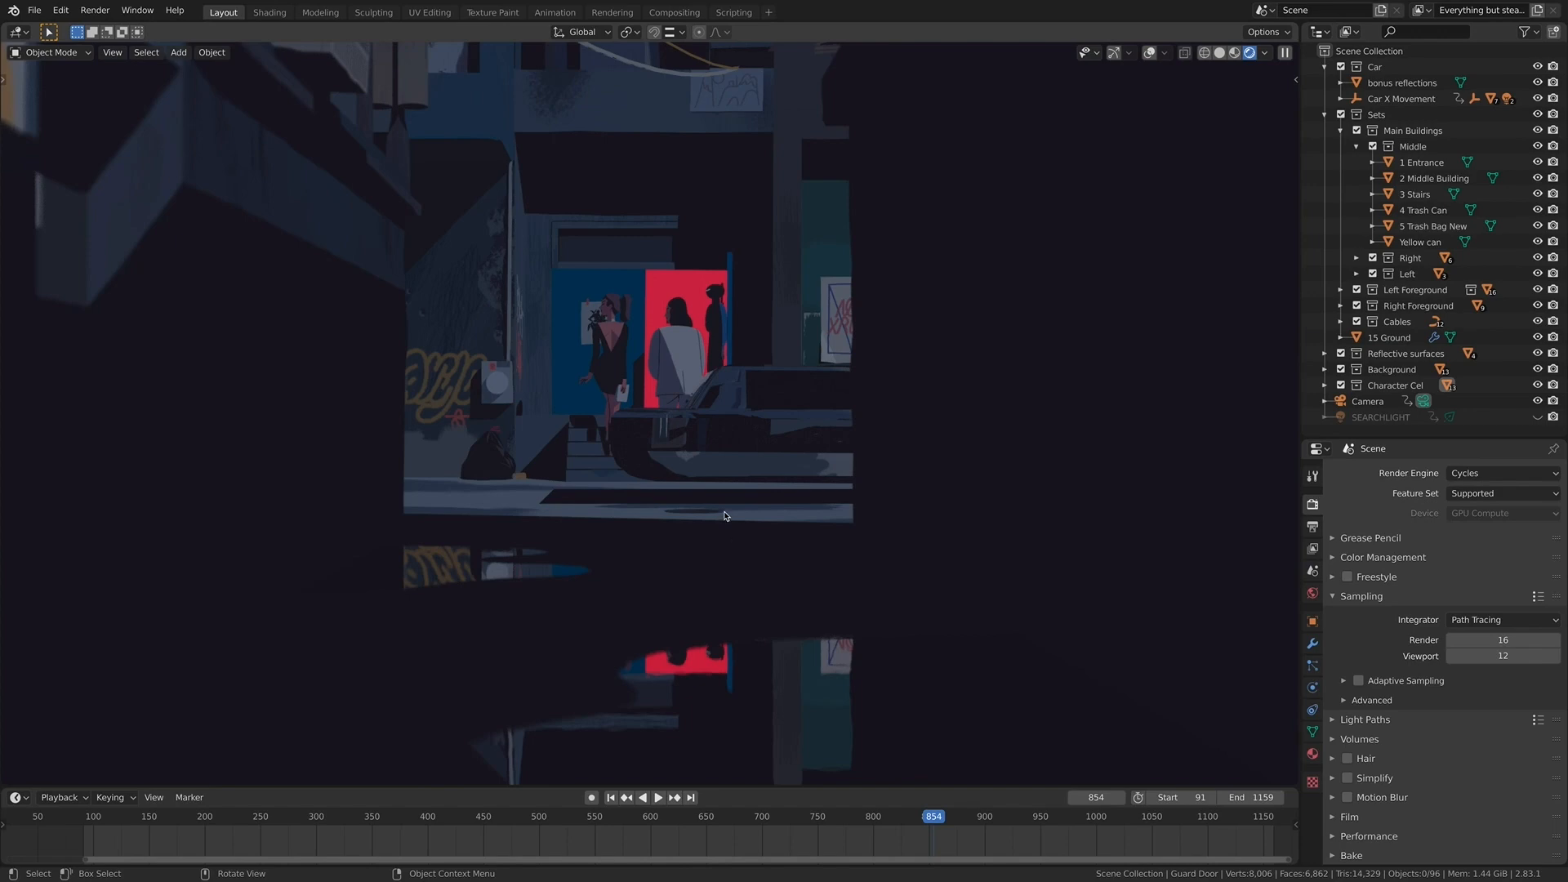
mouse_move(662, 397)
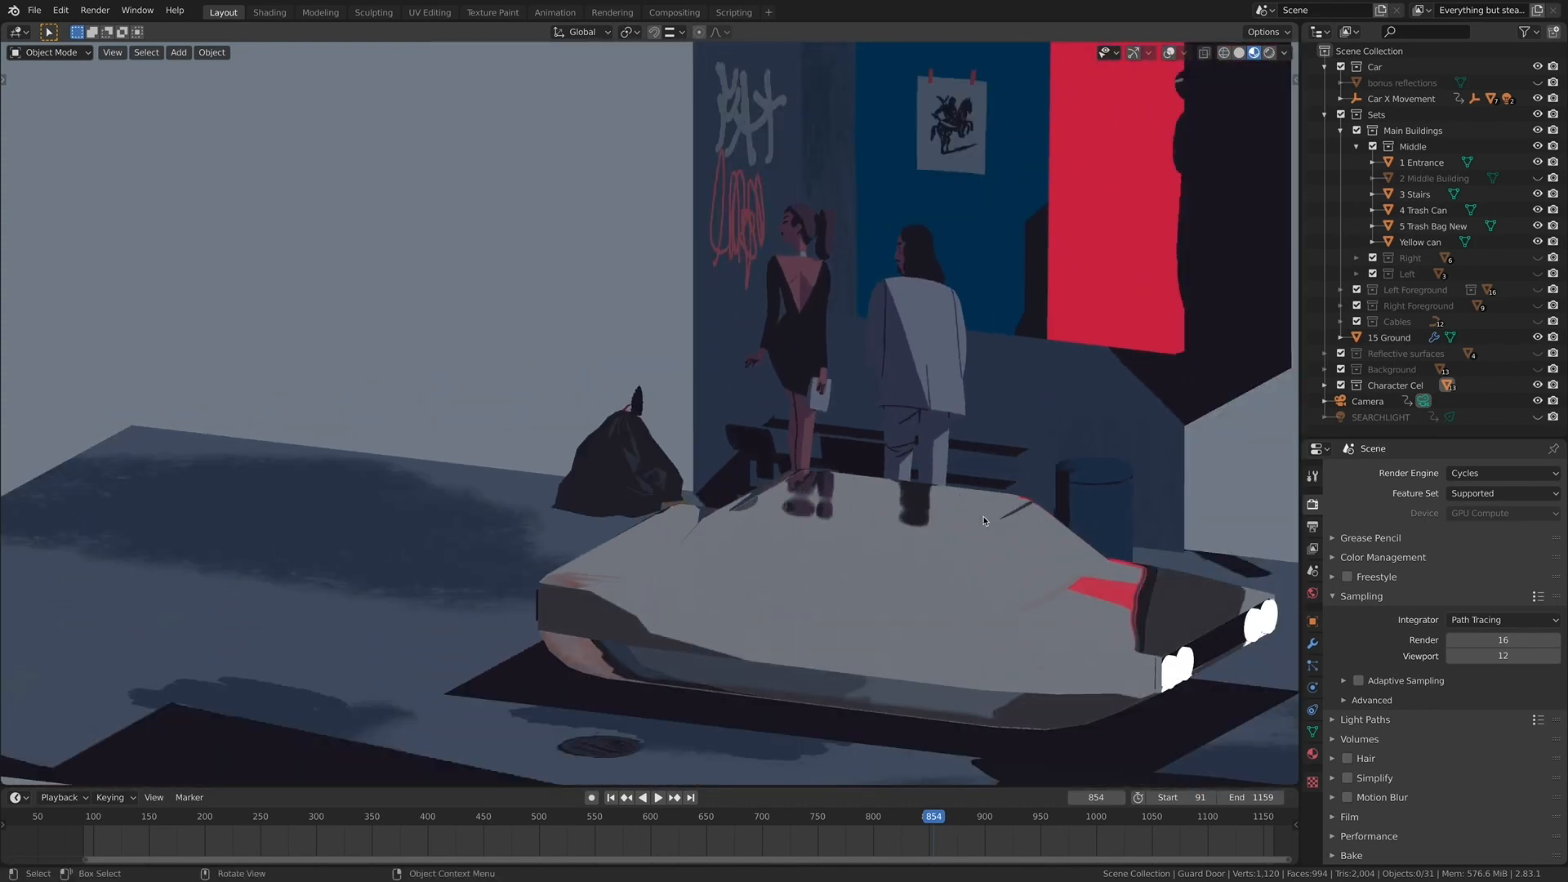
- Change viewport shading and scrub the timeline to frame 335 showing the car and headlight cones
left_click(1169, 52)
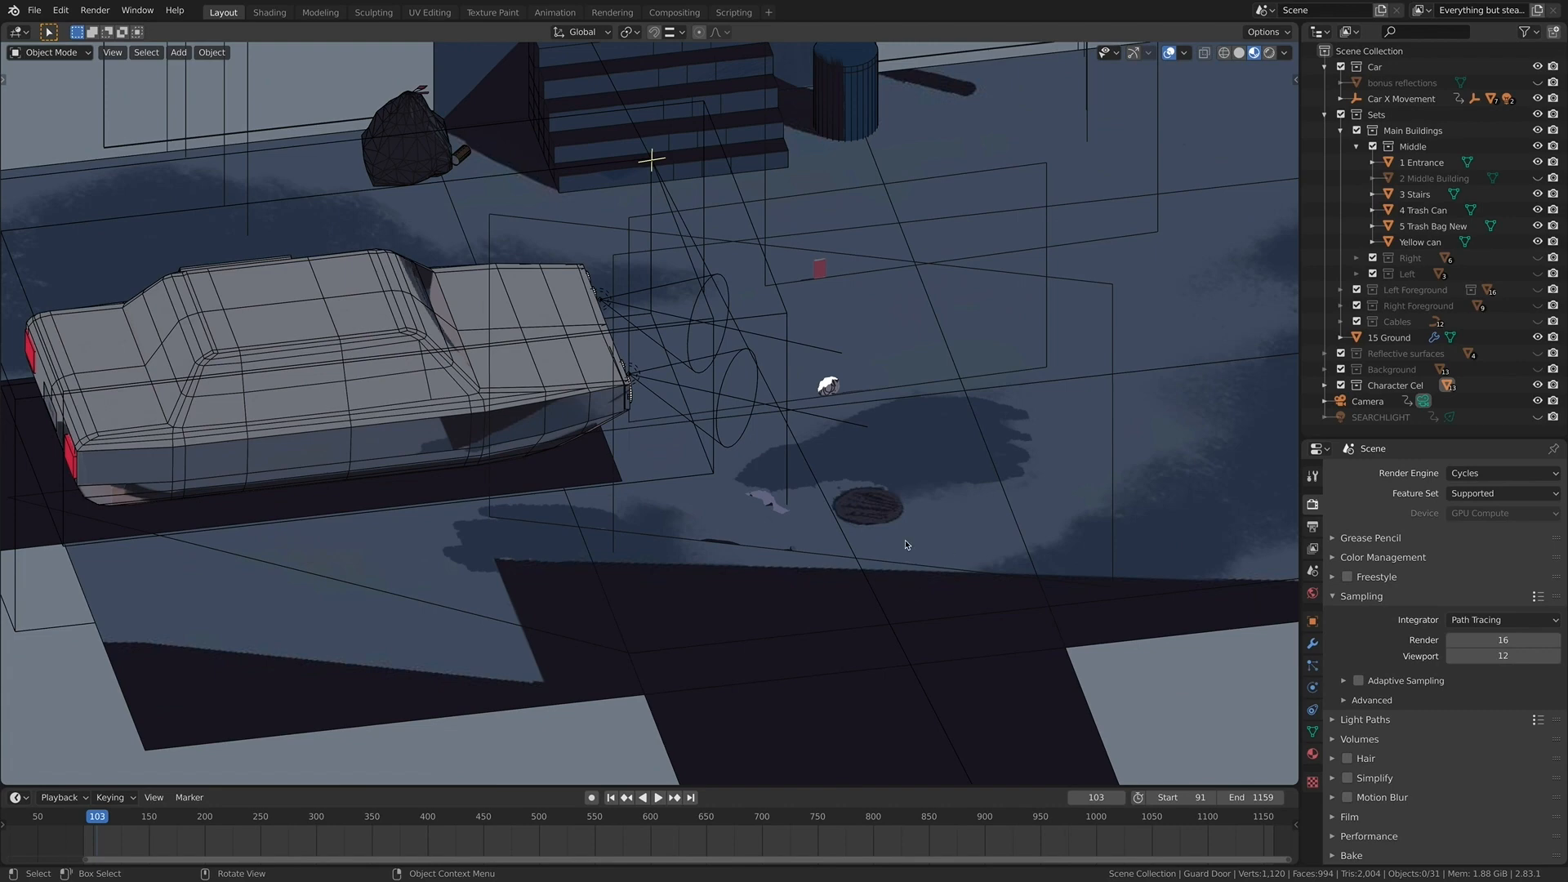
mouse_move(1047, 498)
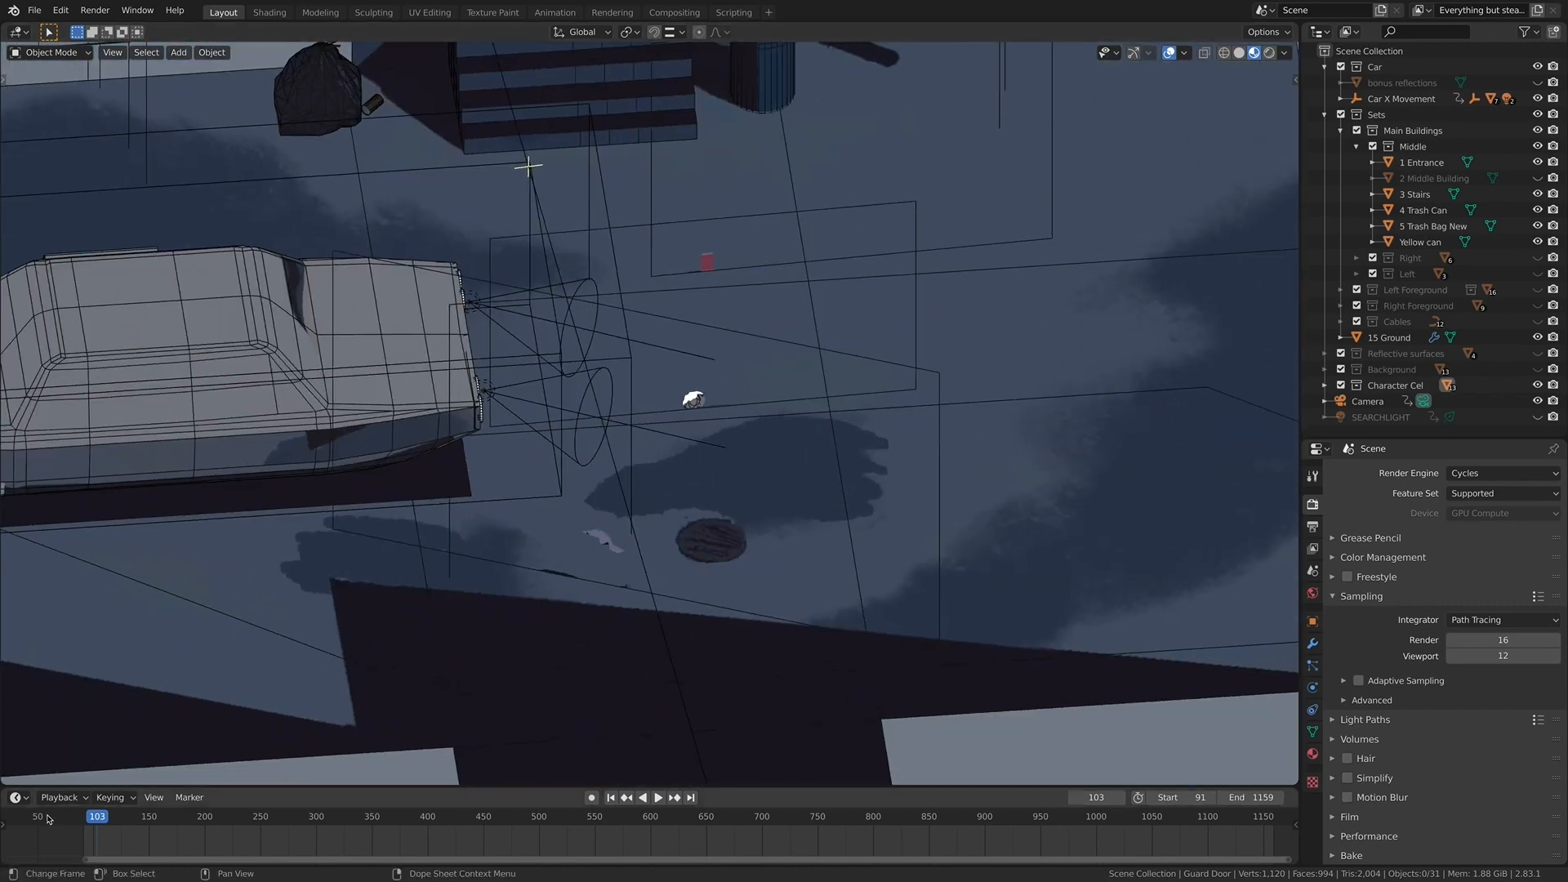
left_click(658, 797)
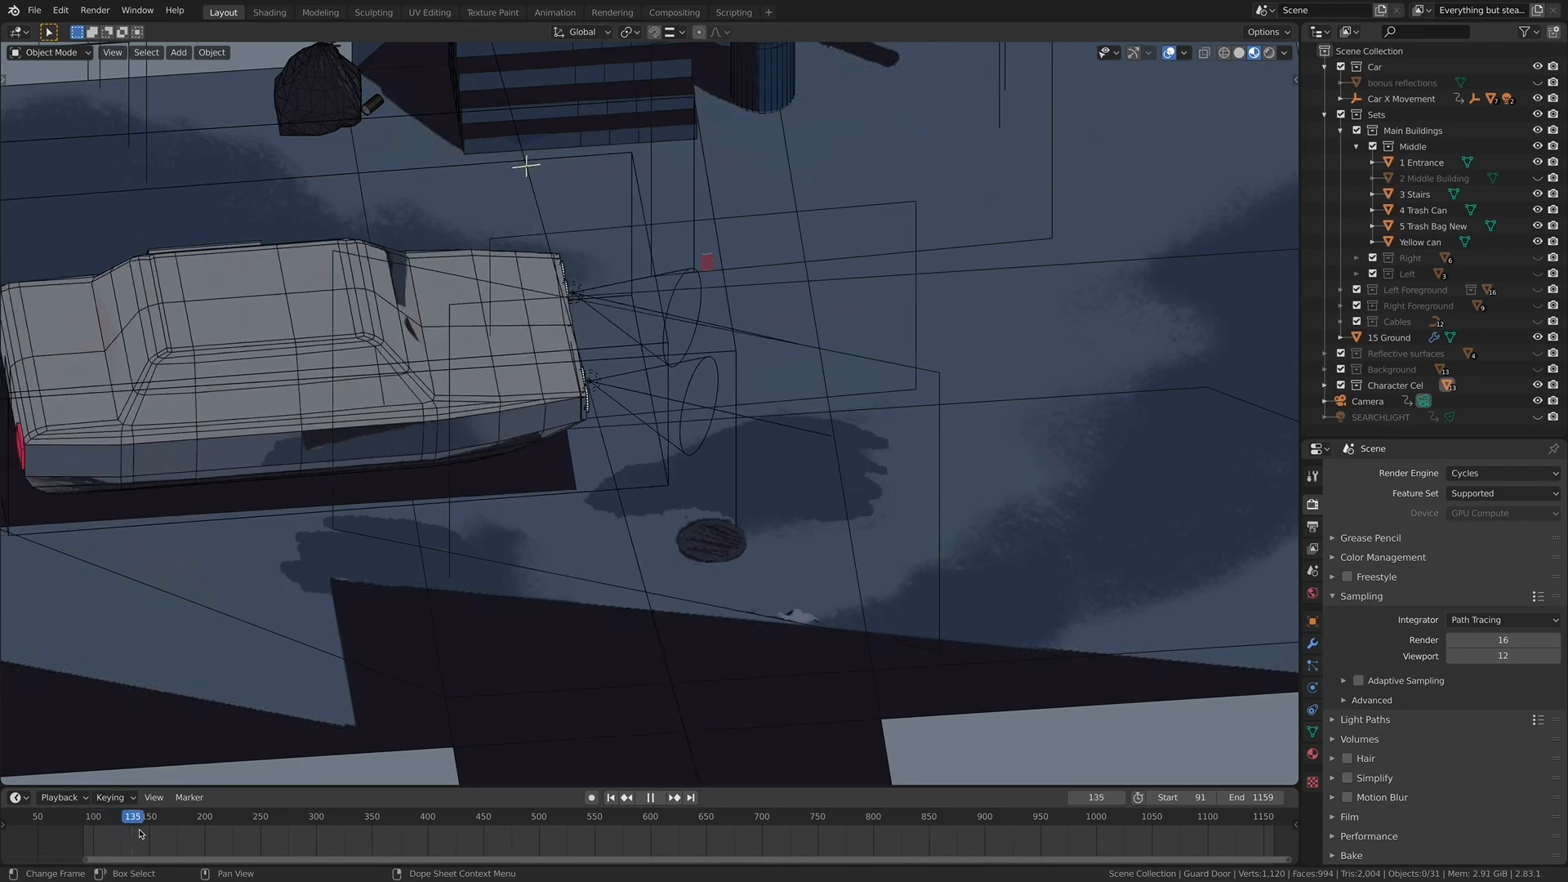
left_click(658, 797)
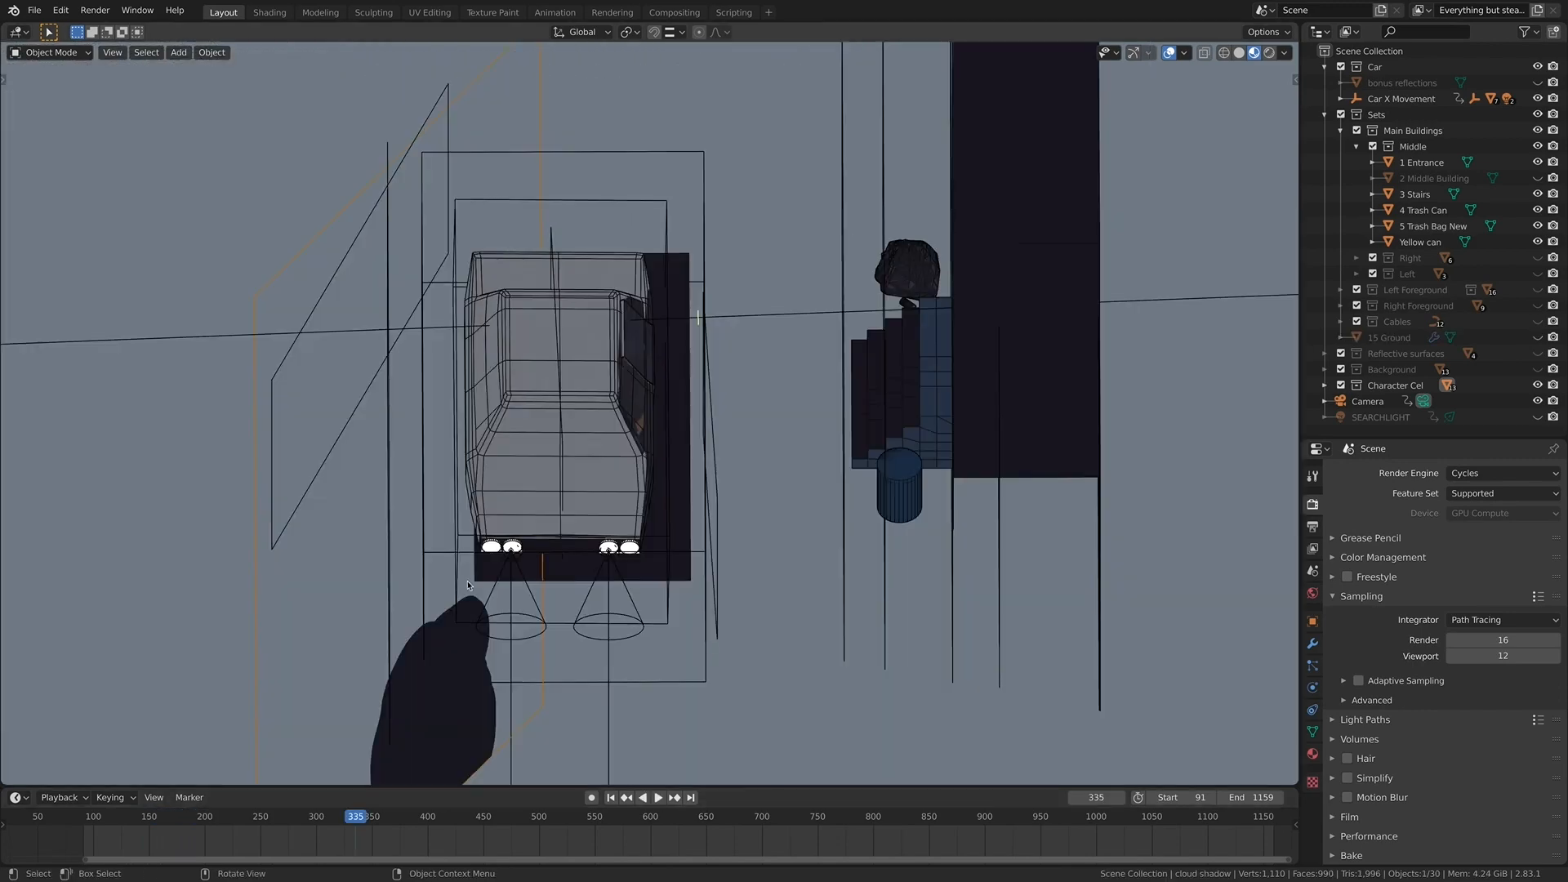
- Scrub to a later frame and show the cloud plane's image-sequence material in the Shading workspace
left_click(658, 797)
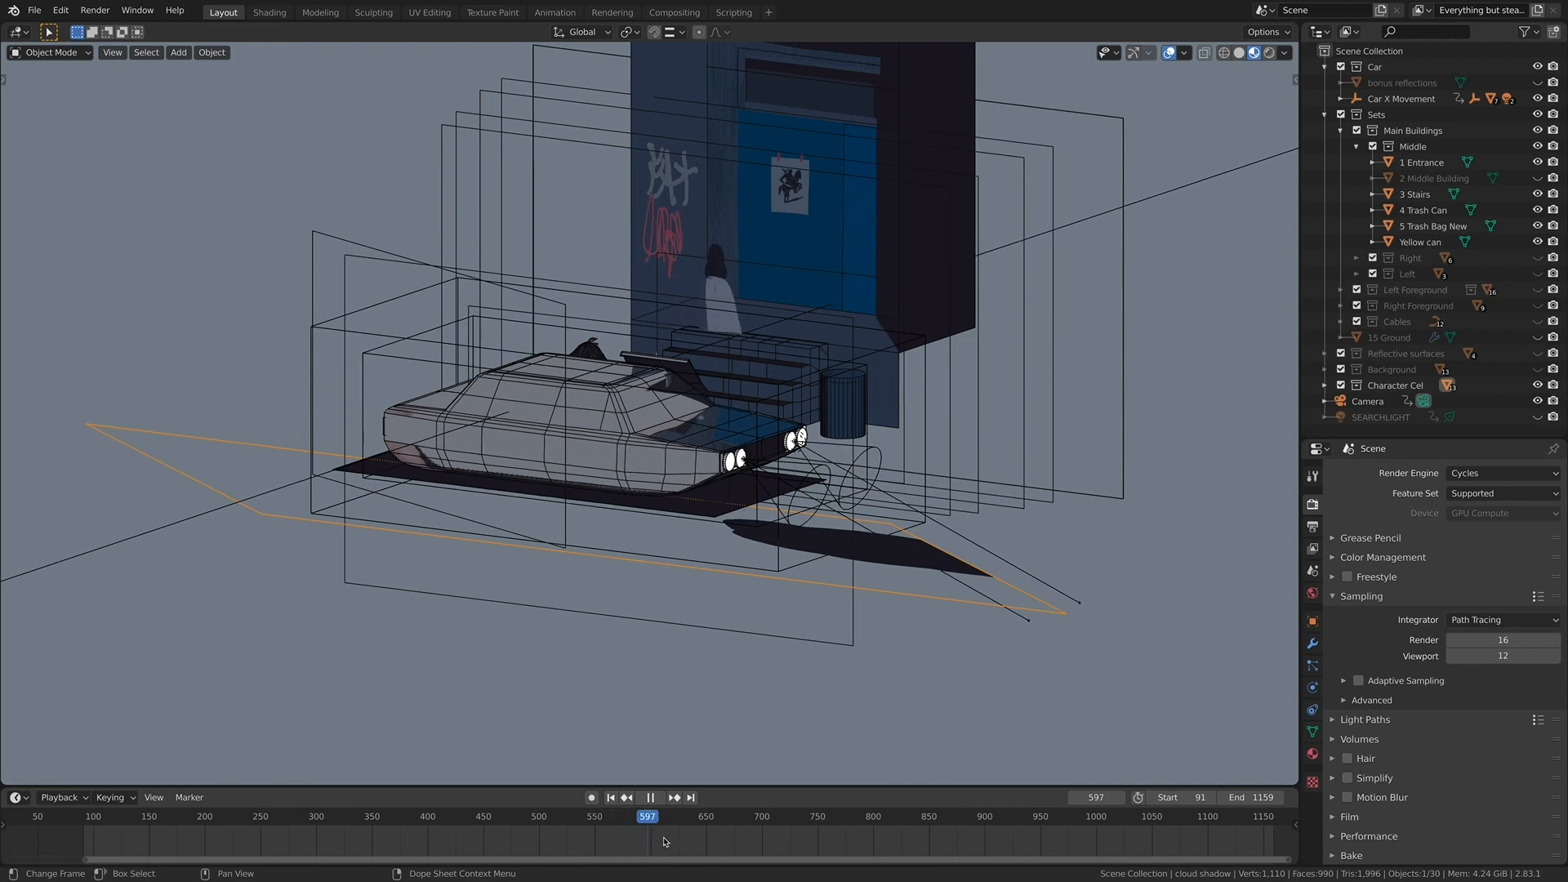
left_click(765, 817)
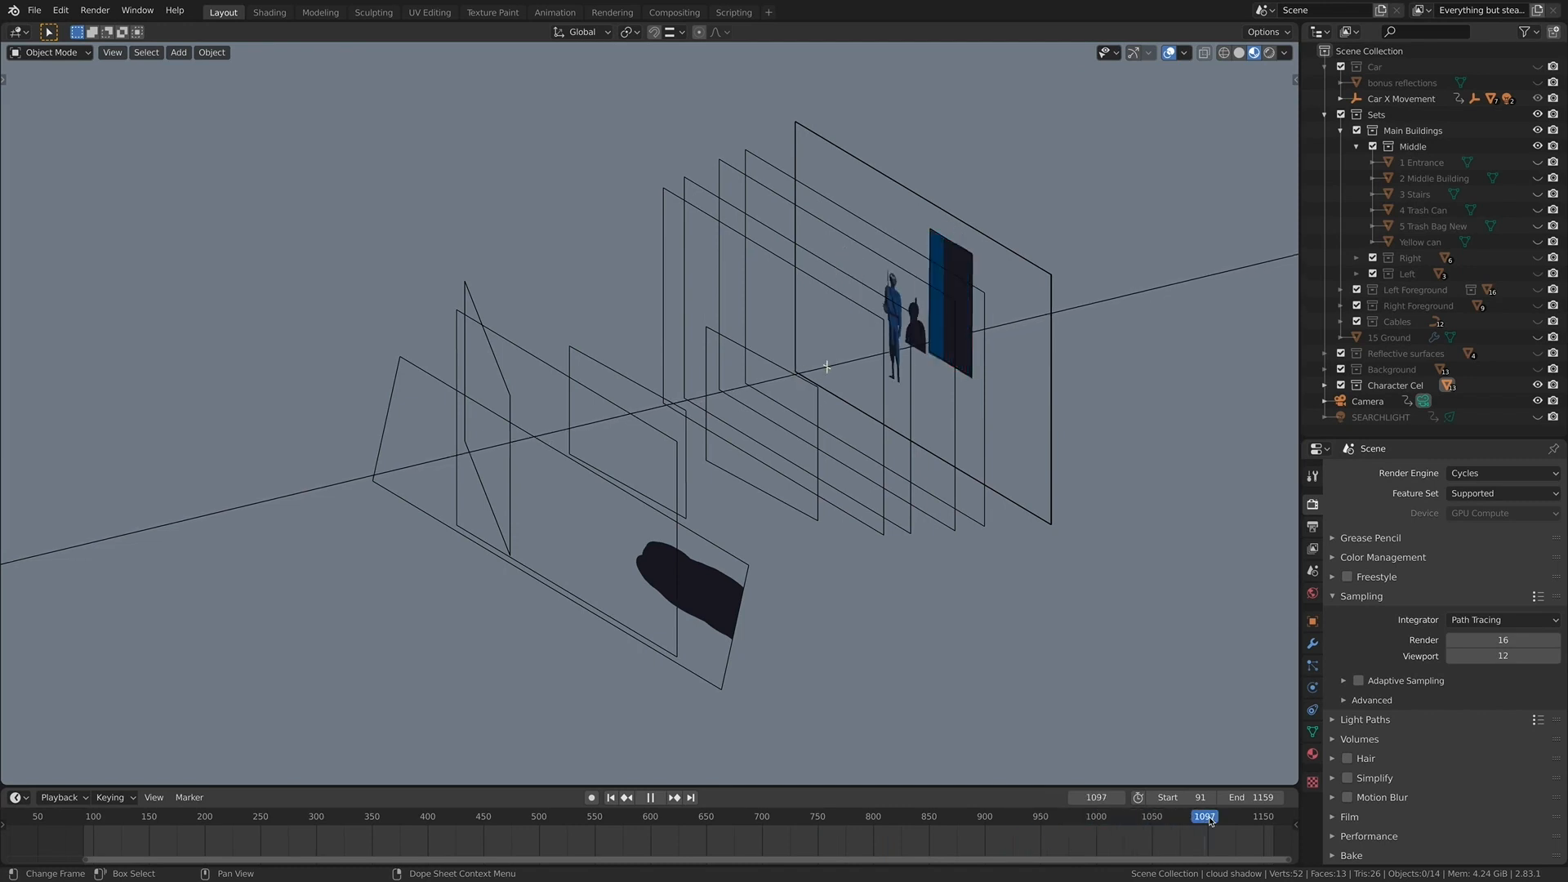
left_click(268, 11)
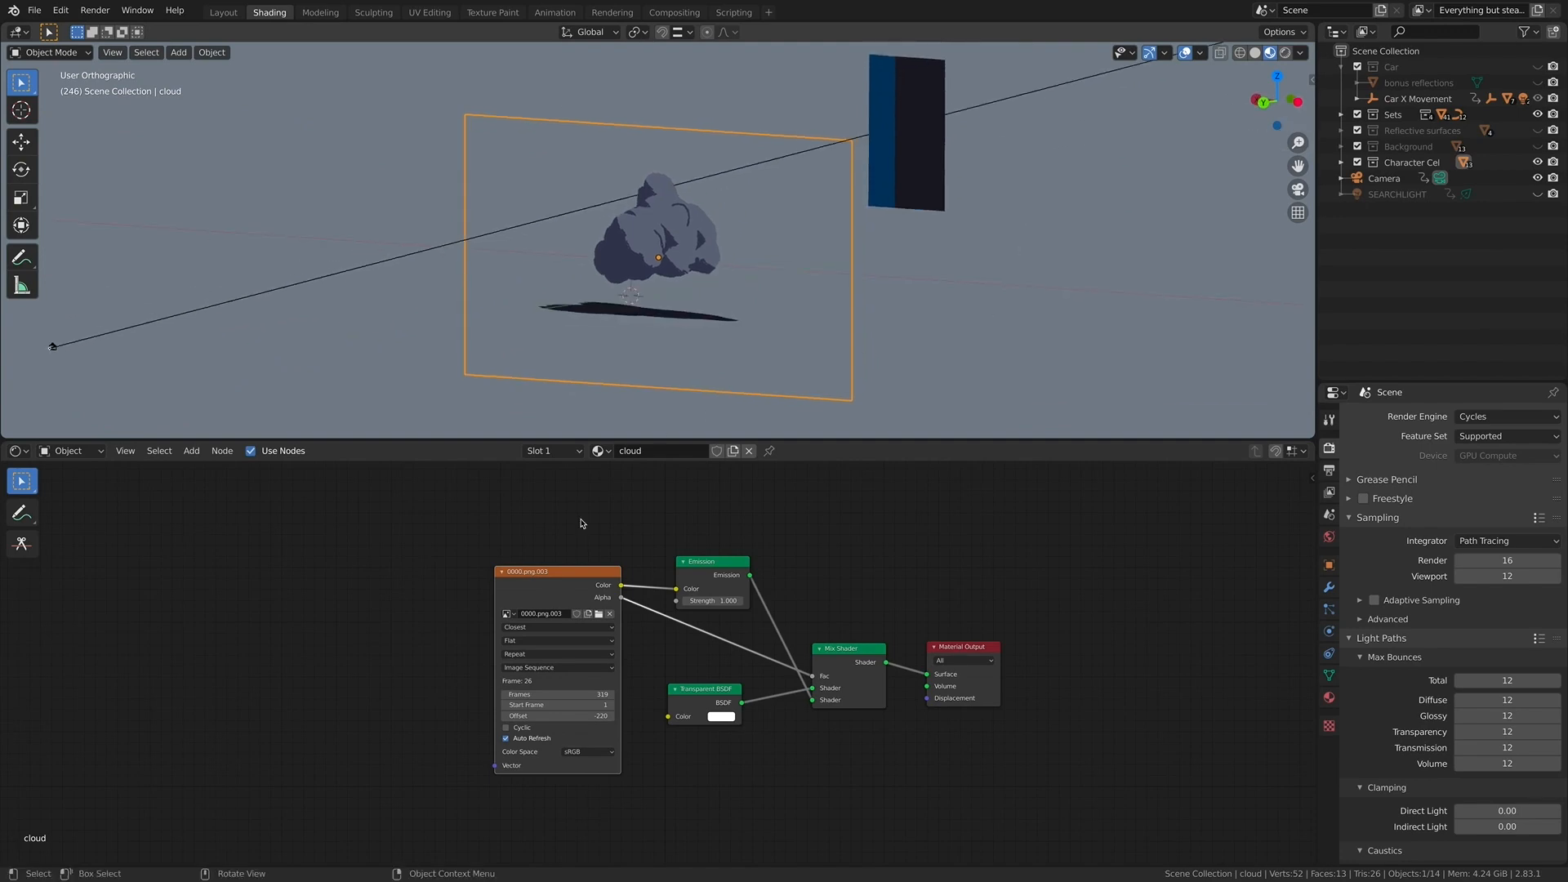
- Cut the link from the cloud image's Alpha to the Mix Shader factor
left_click_drag(556, 572, 566, 557)
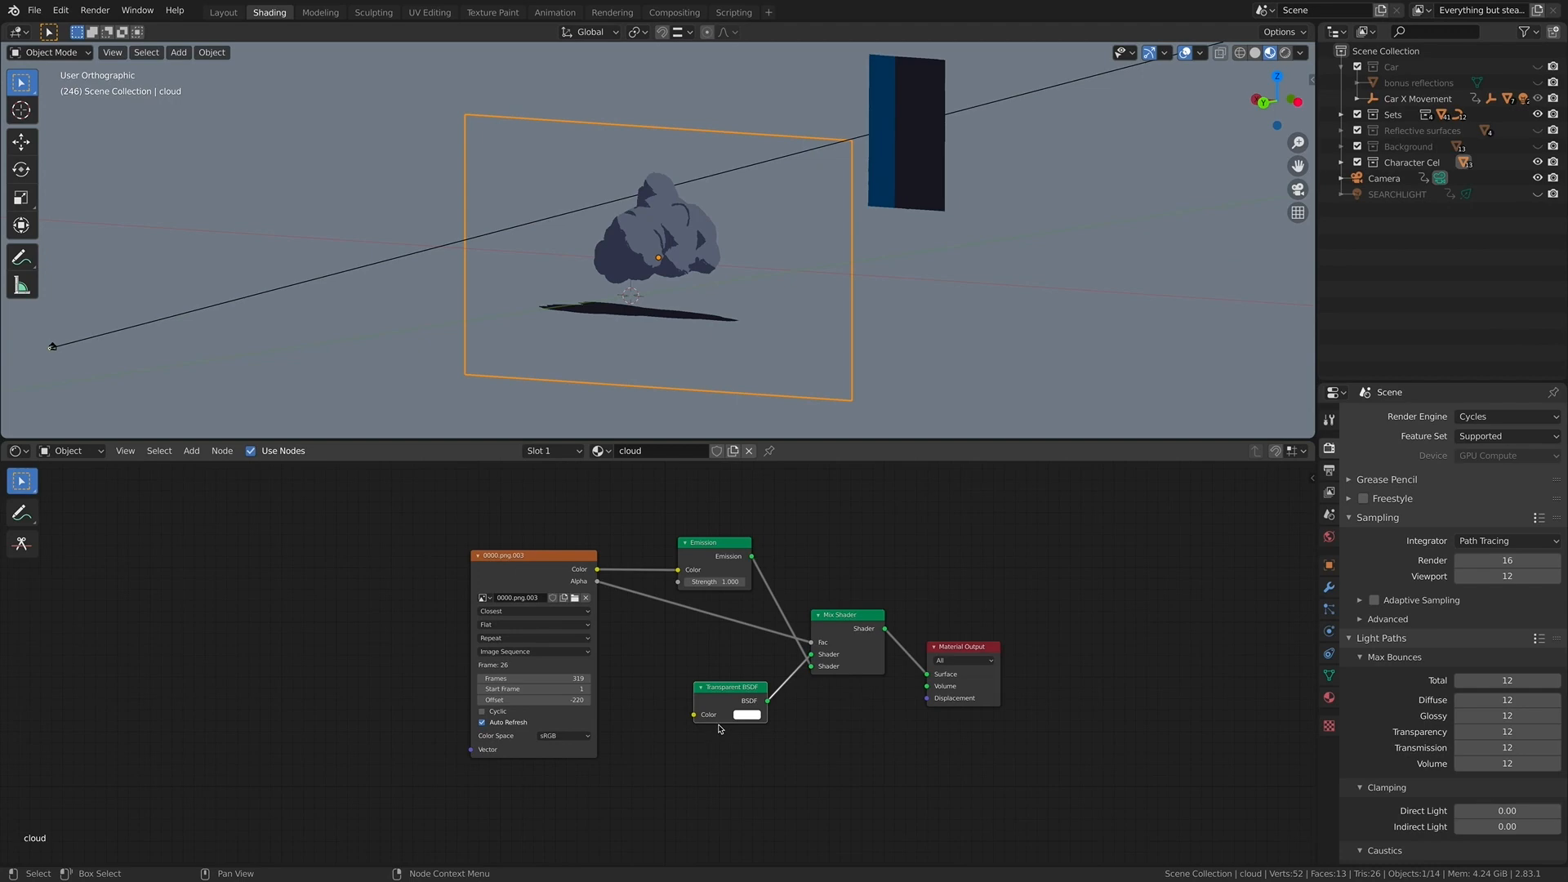
mouse_move(827, 654)
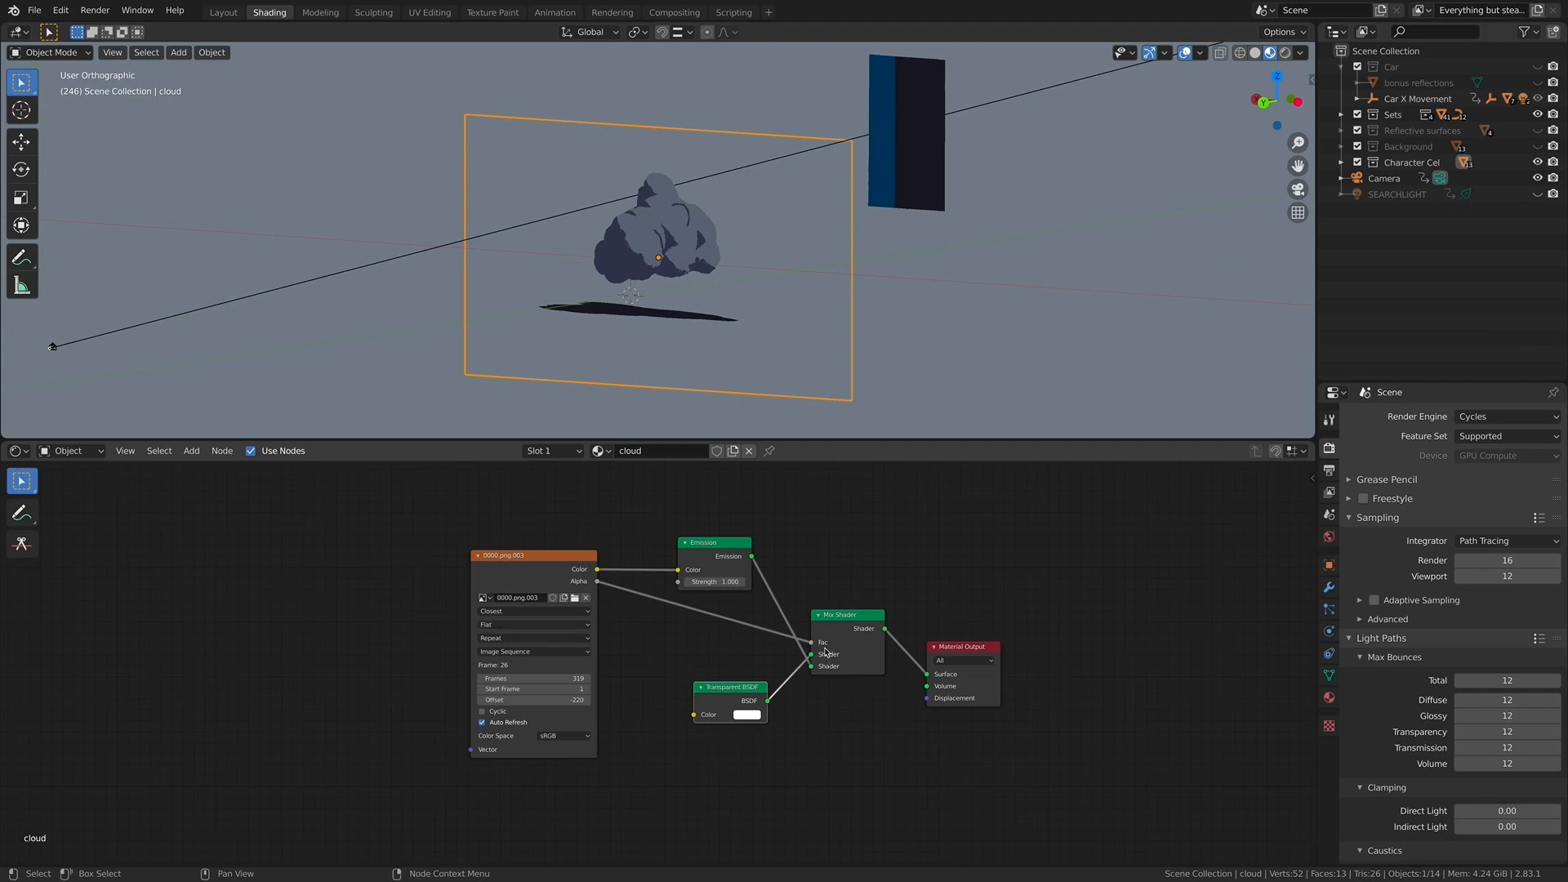
mouse_move(855, 652)
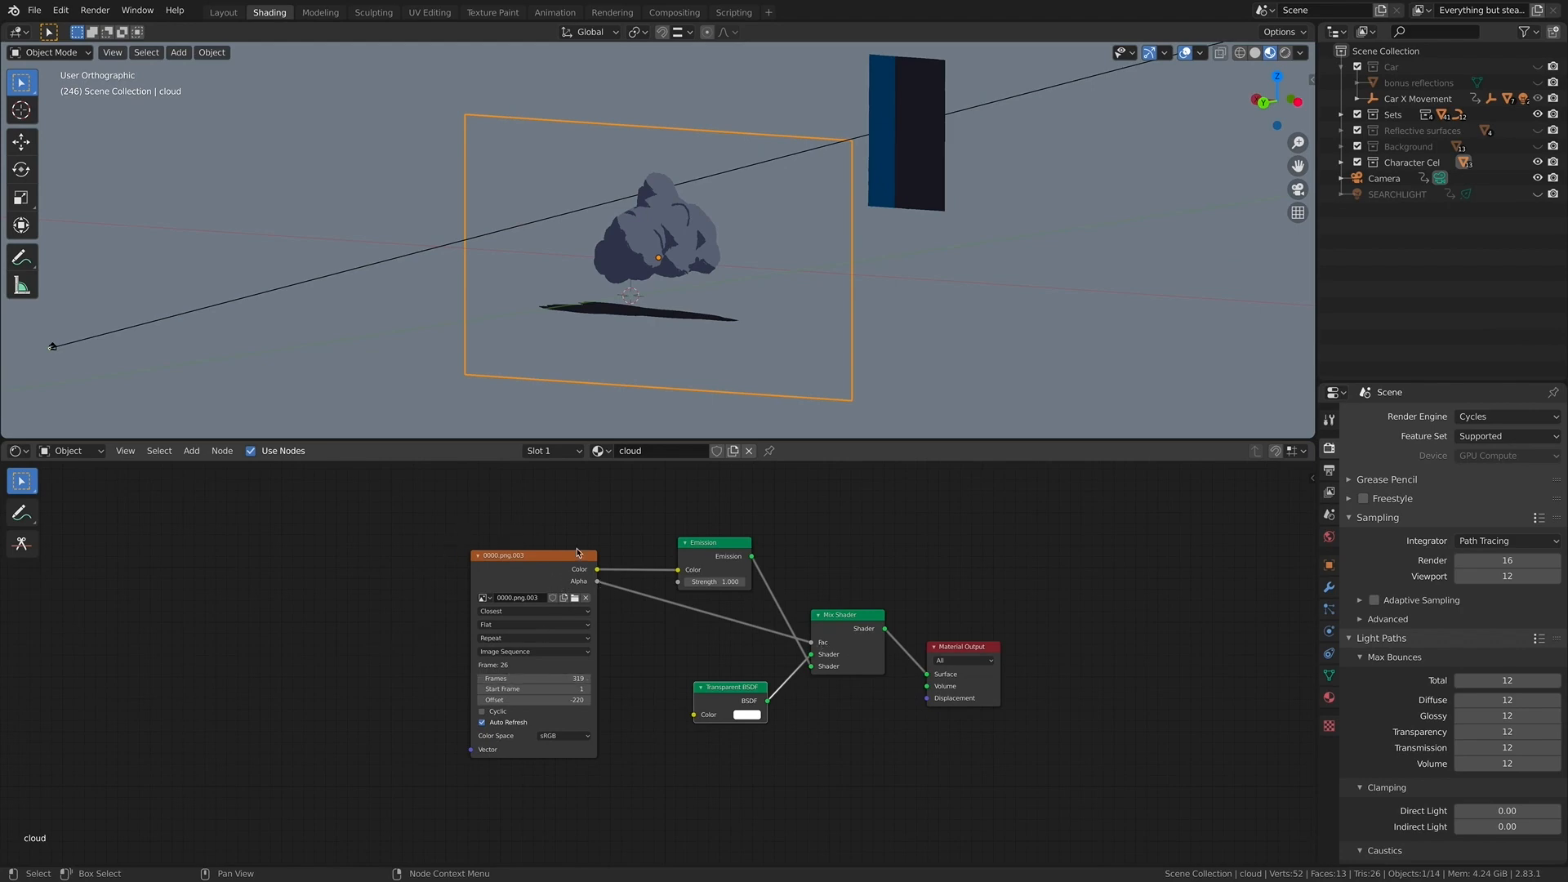
mouse_move(814, 645)
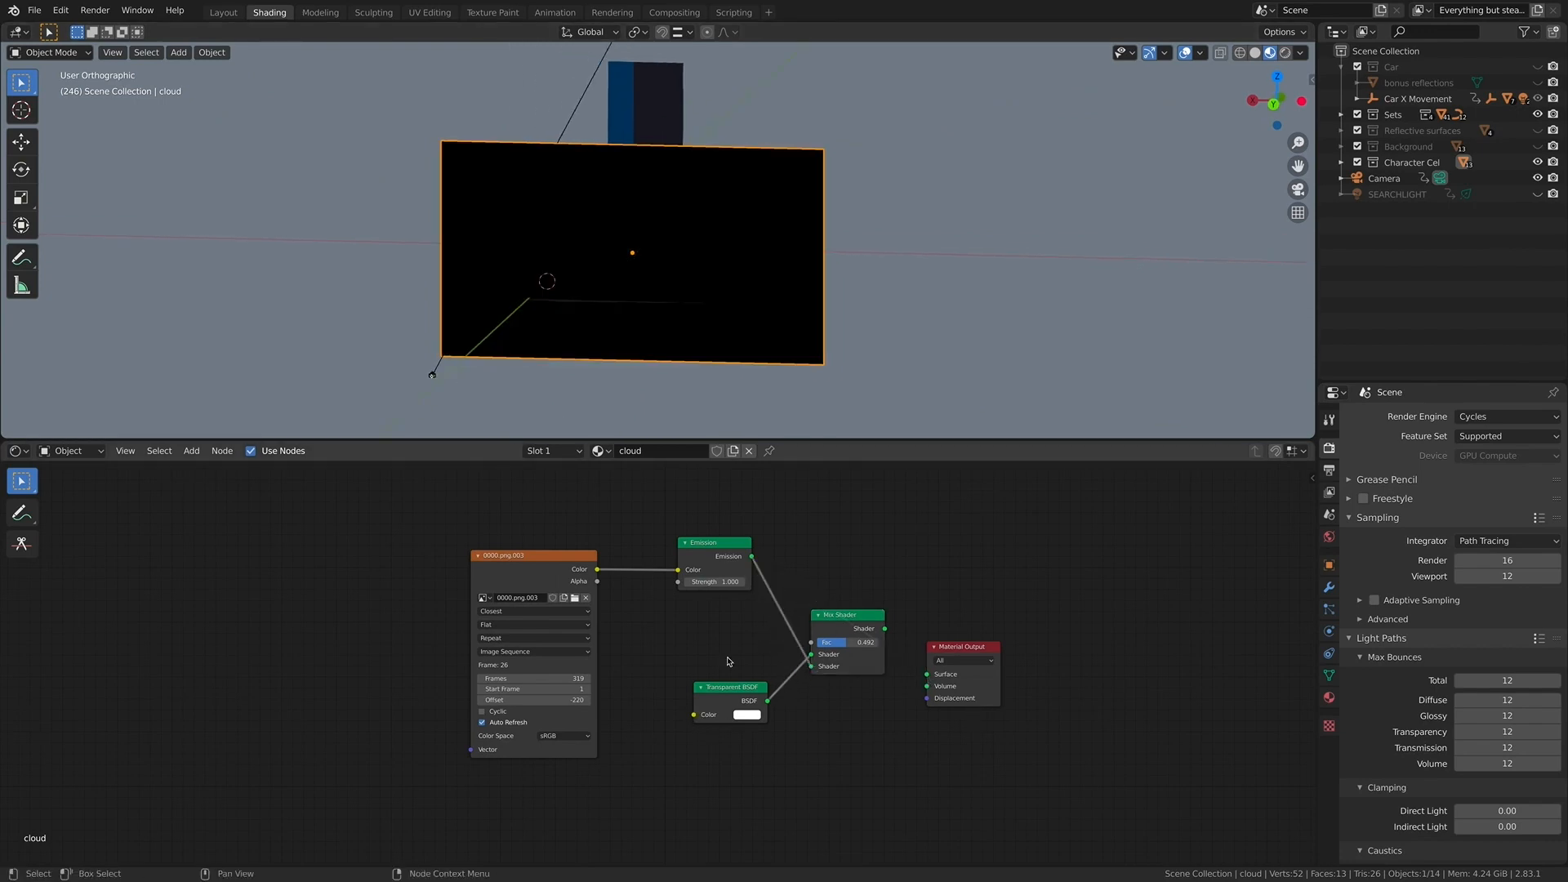
- Display the Car pitch object's F-curve in the Graph Editor of the Animation workspace
left_click_drag(596, 568, 735, 680)
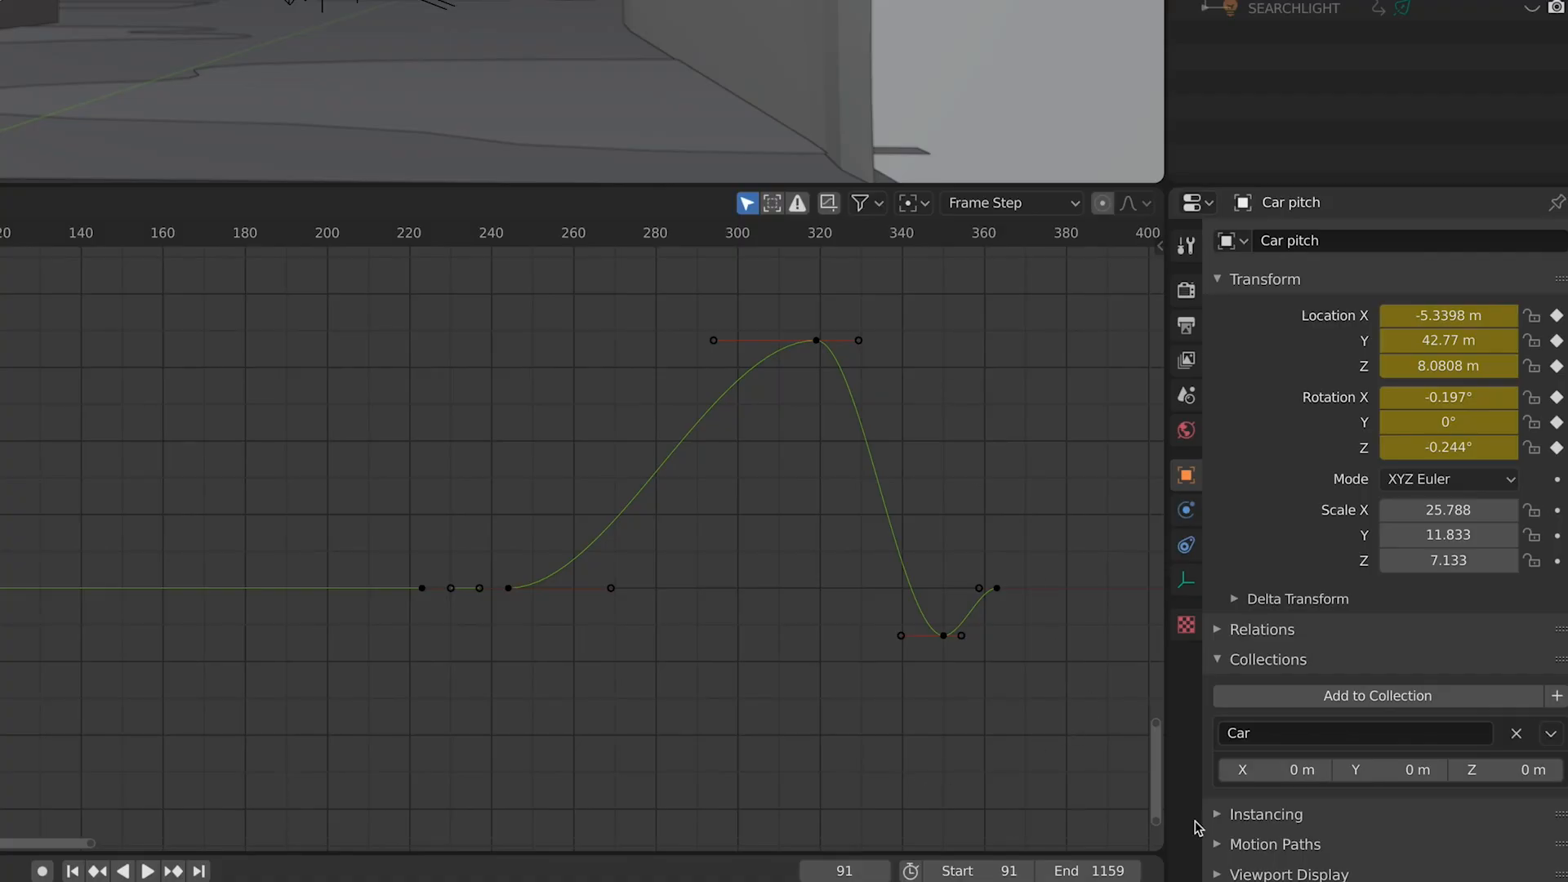
- Review the Stepped modifier on Car X Movement and Noise plus Stepped size 3 on Car pitch, previewing the jitter
left_click(1149, 359)
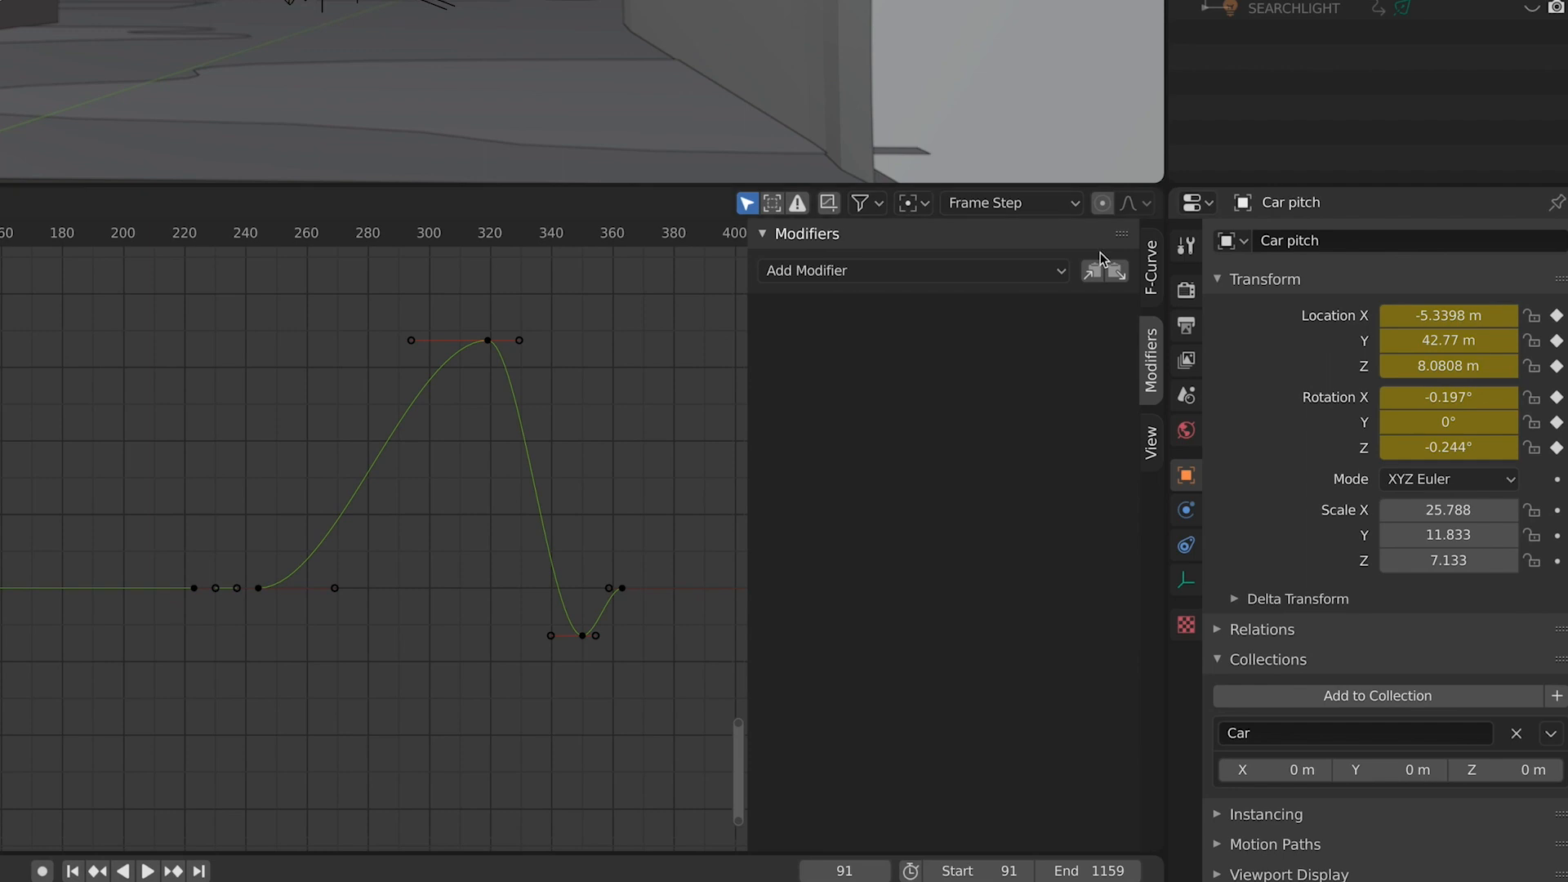
left_click(911, 270)
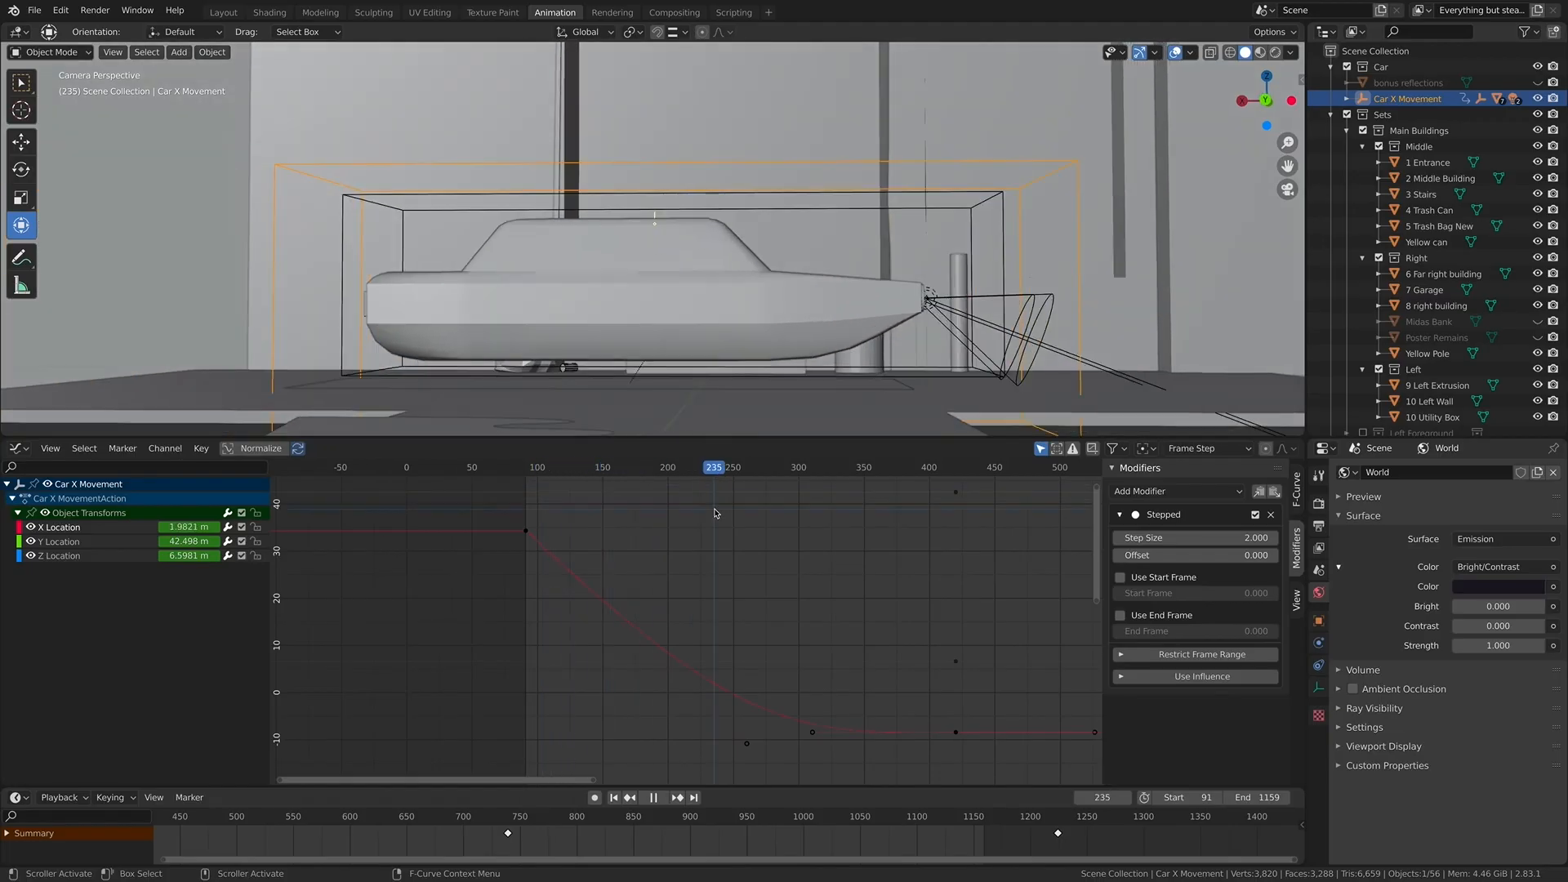
left_click(581, 468)
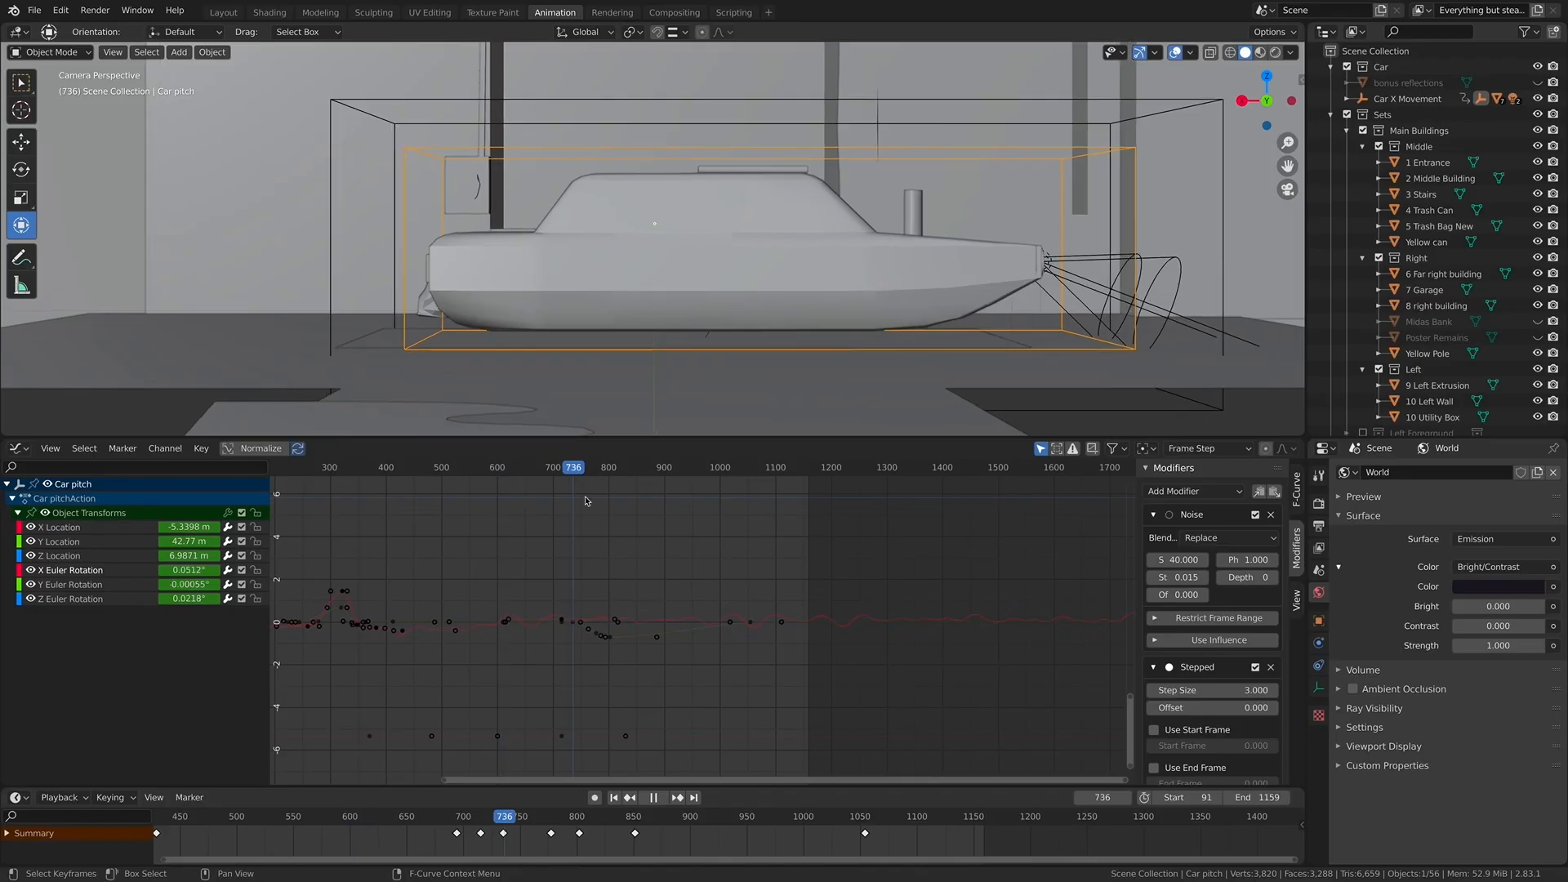
left_click(406, 465)
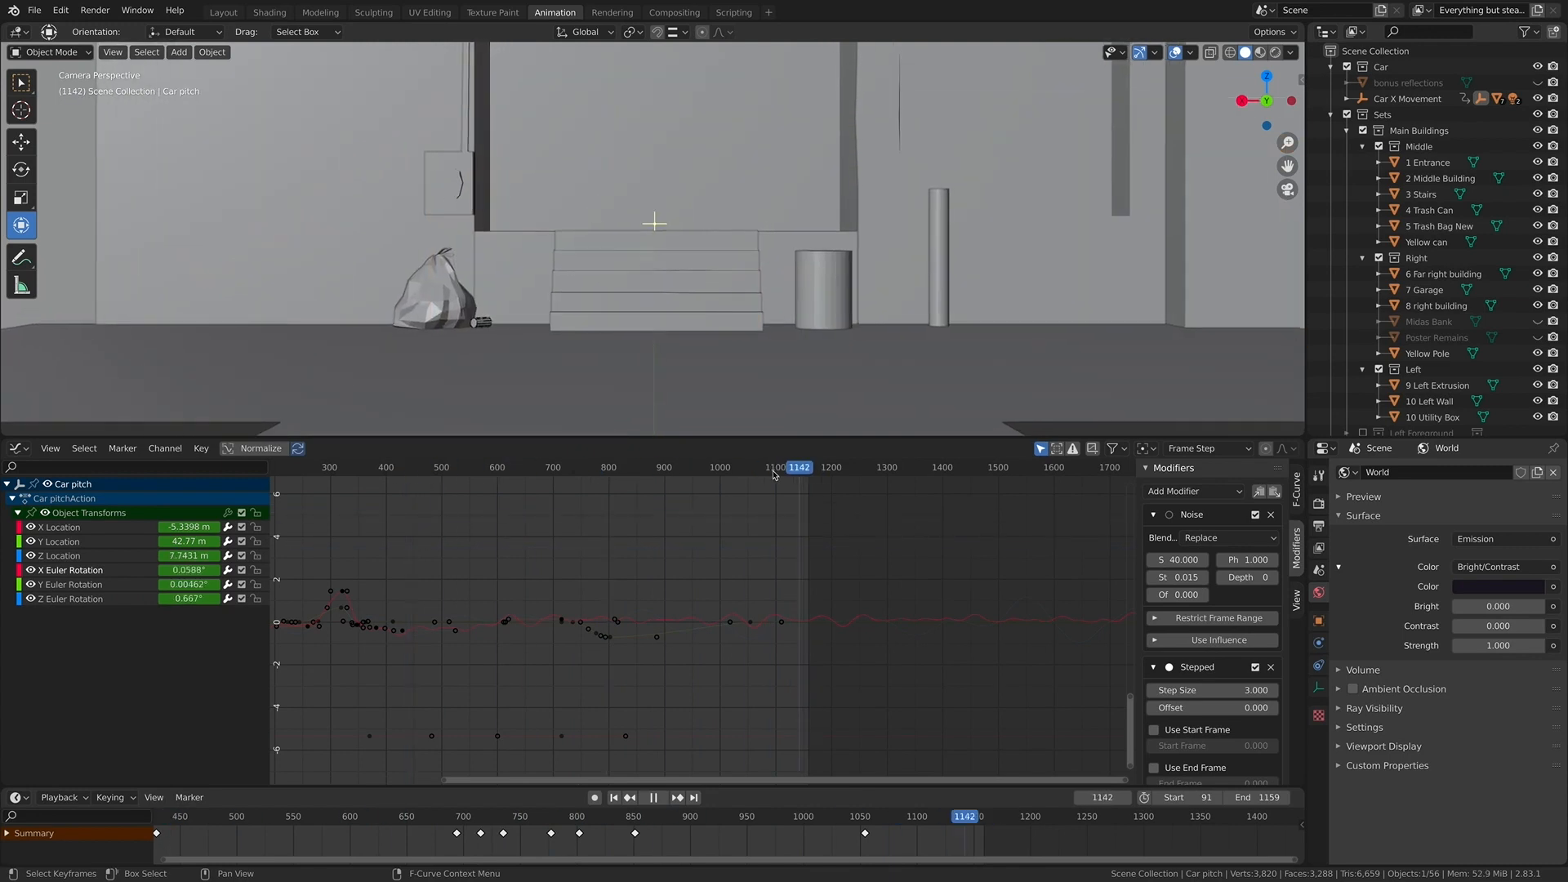
left_click(418, 467)
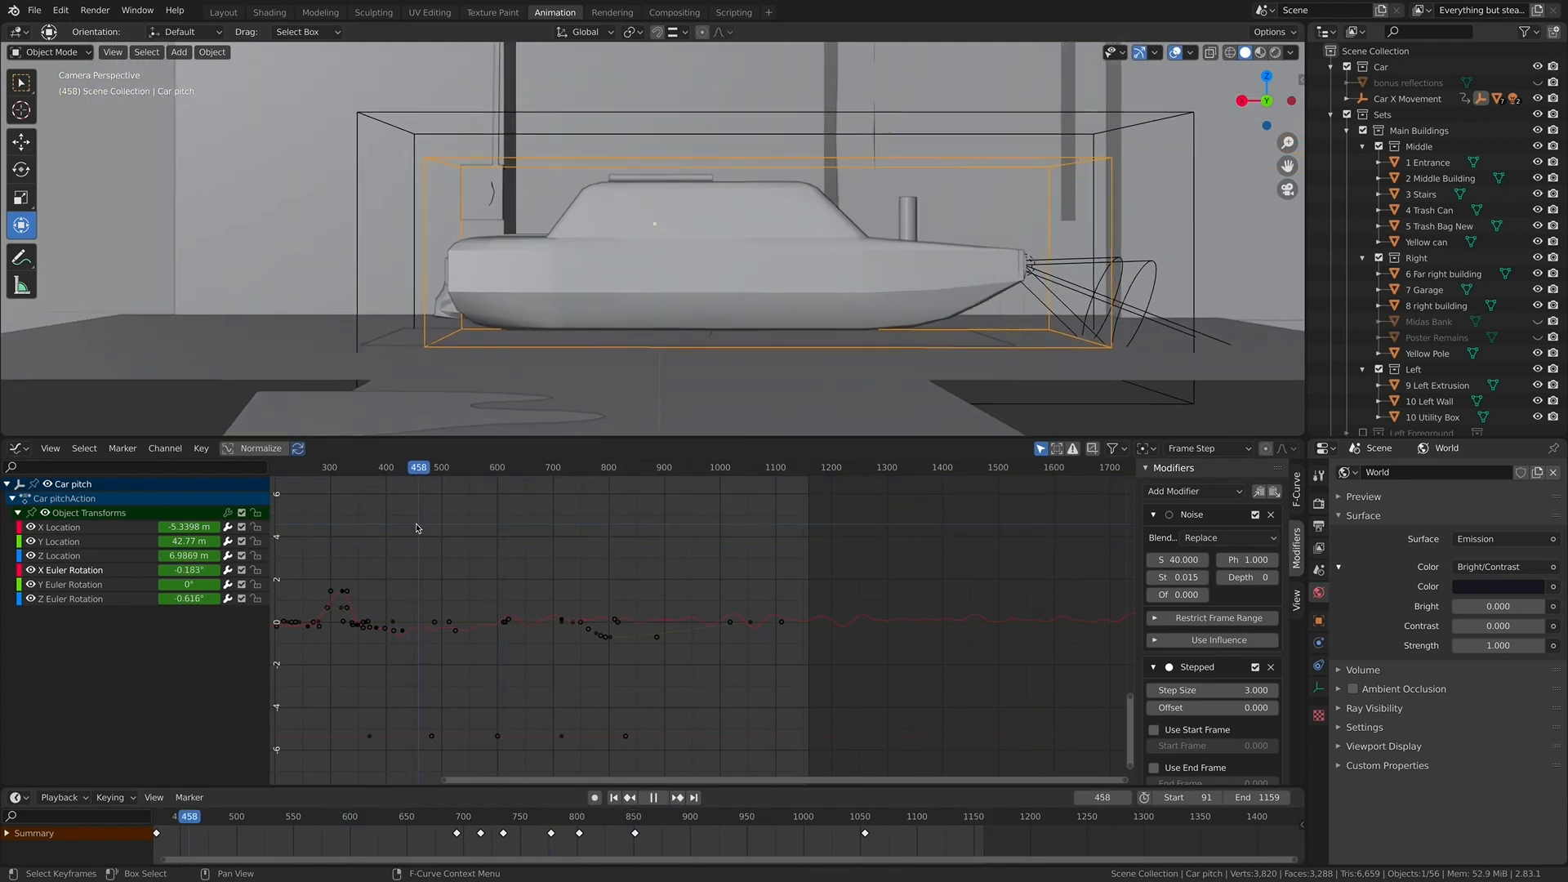